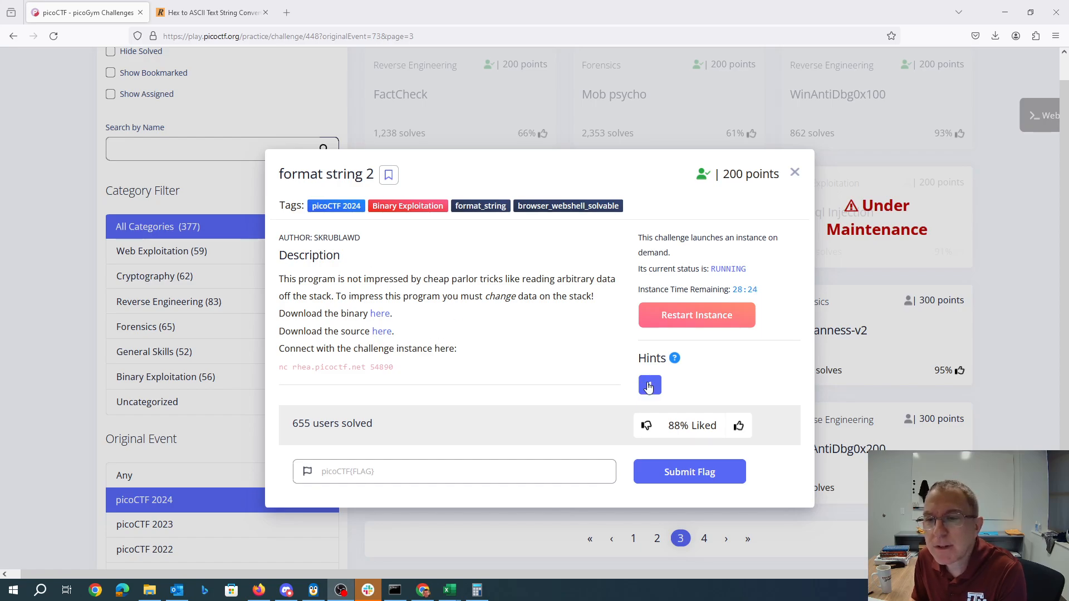
Step: Reveal the format string 2 hint: pwntools is very useful for this problem
click(649, 385)
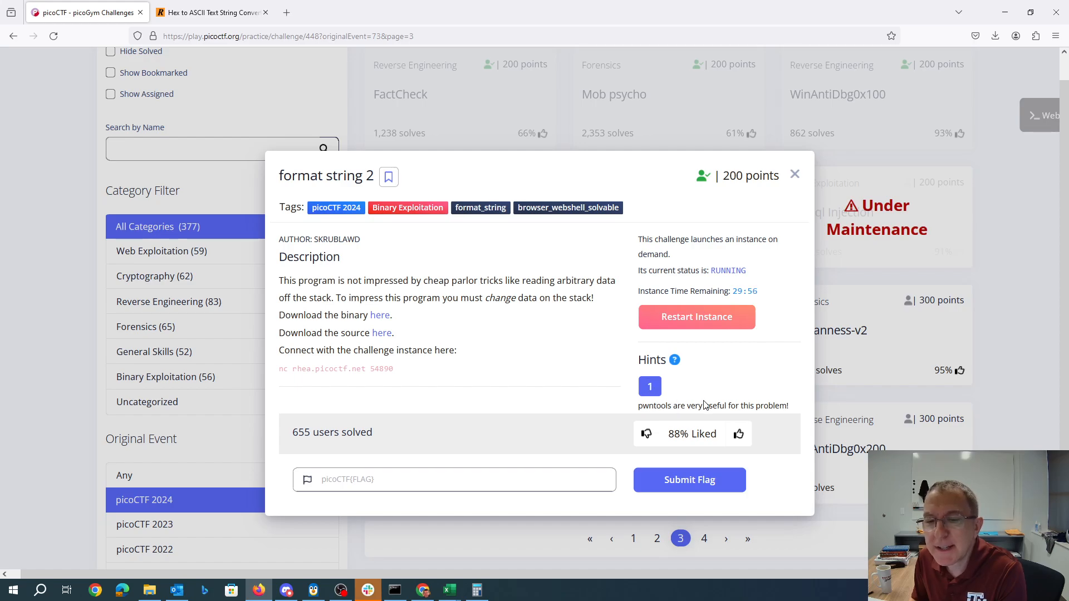
mouse_move(326, 563)
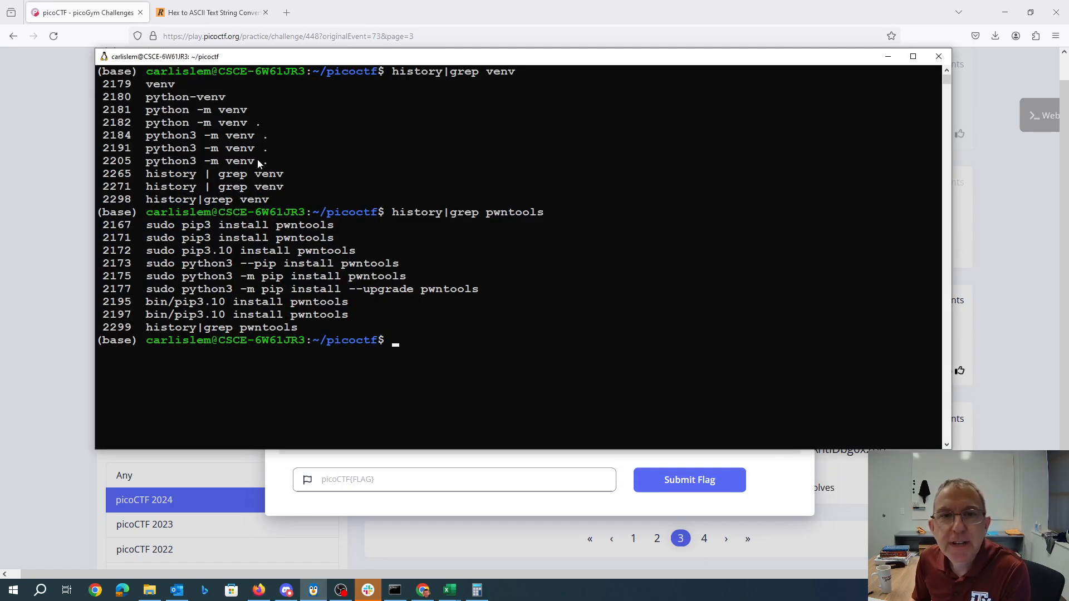
Step: Review the venv and pwntools install history, then begin a vi command at the prompt
double_click(205, 161)
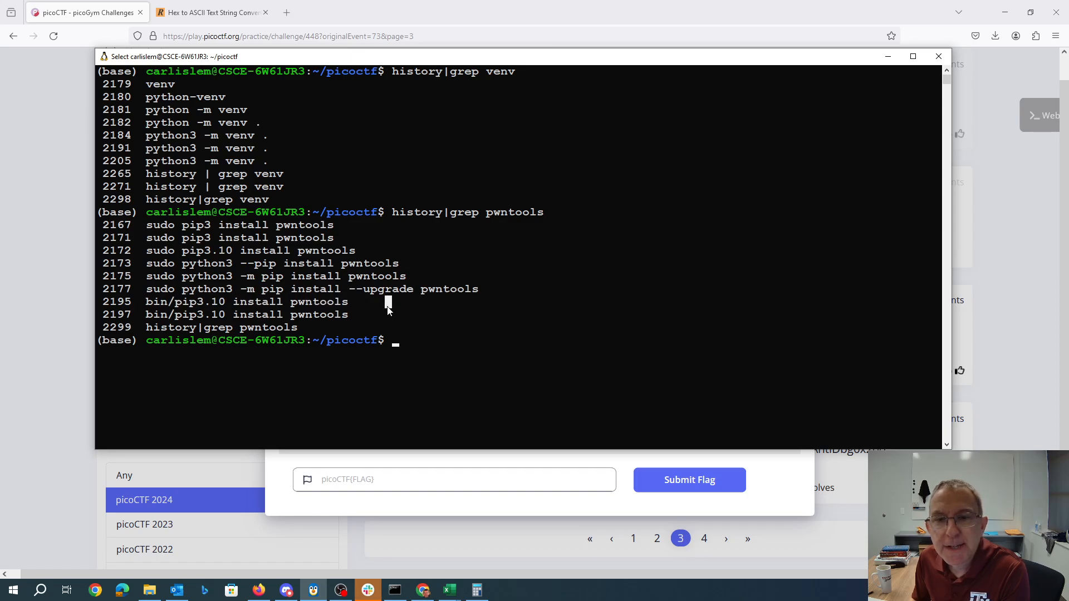
text(vi)
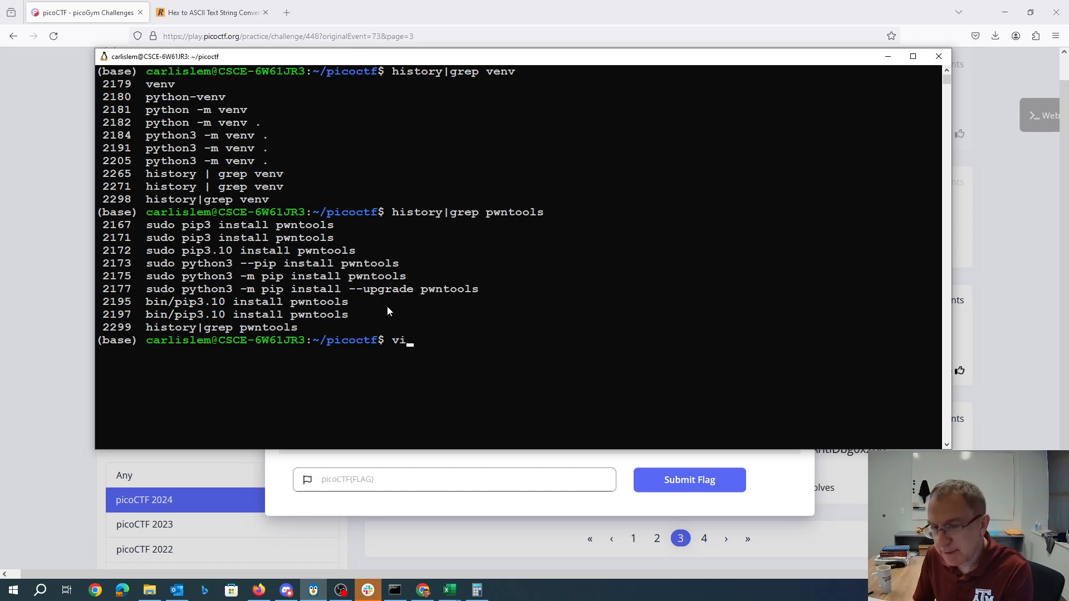
Step: Open vuln.c in vi to read the printf(buf) call and the sus check
key(Return)
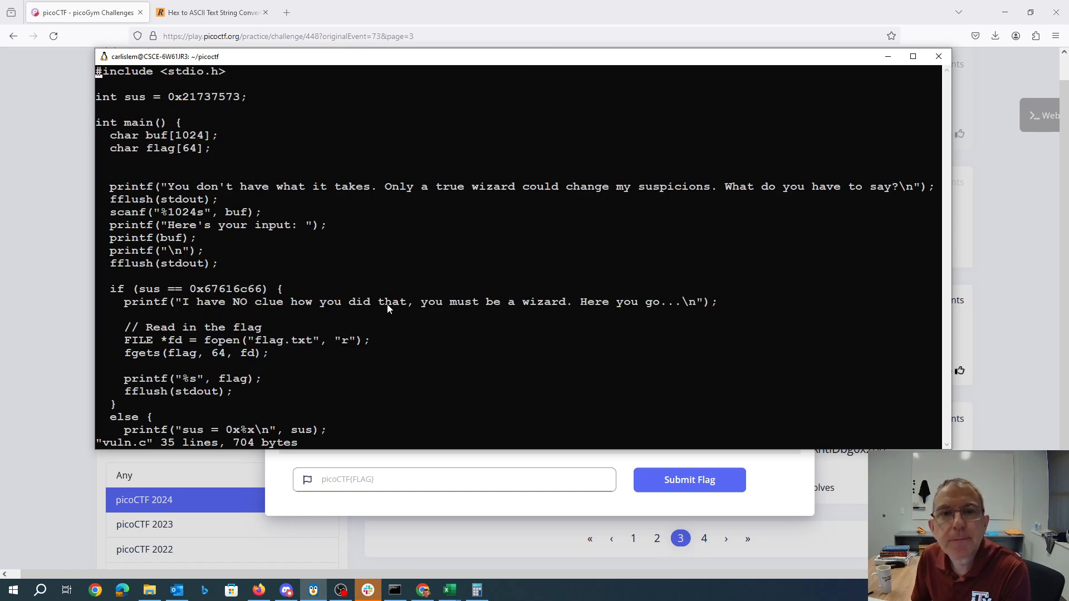
mouse_move(392, 337)
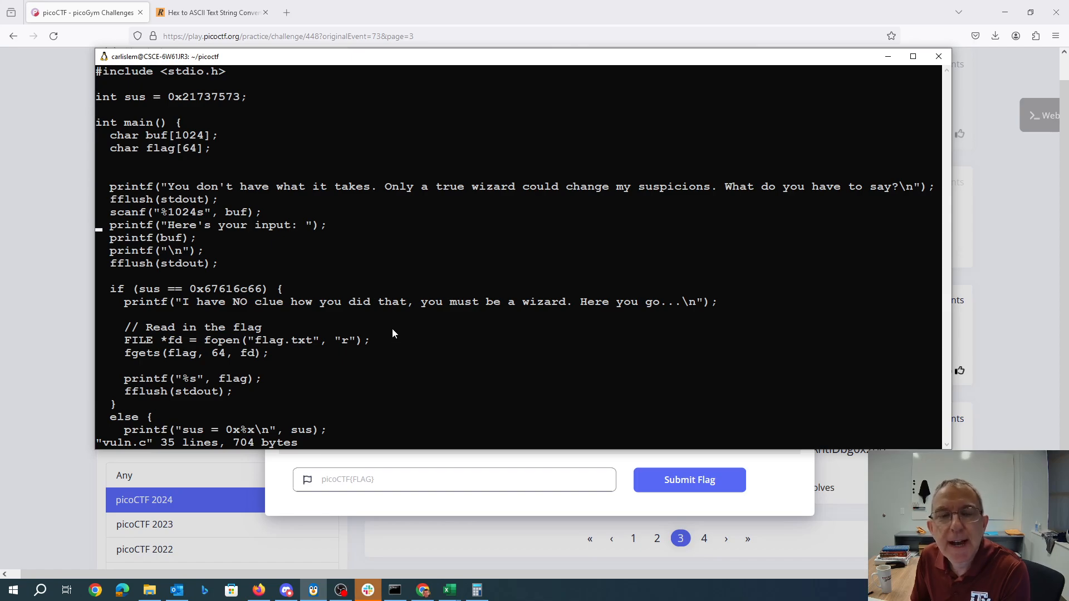
mouse_move(203, 242)
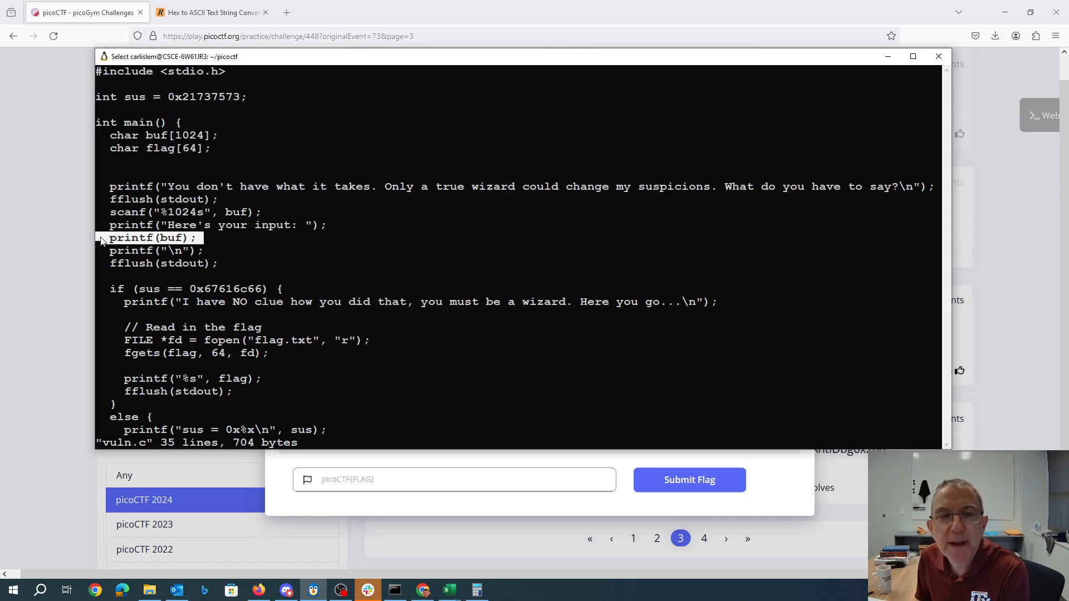
mouse_move(184, 245)
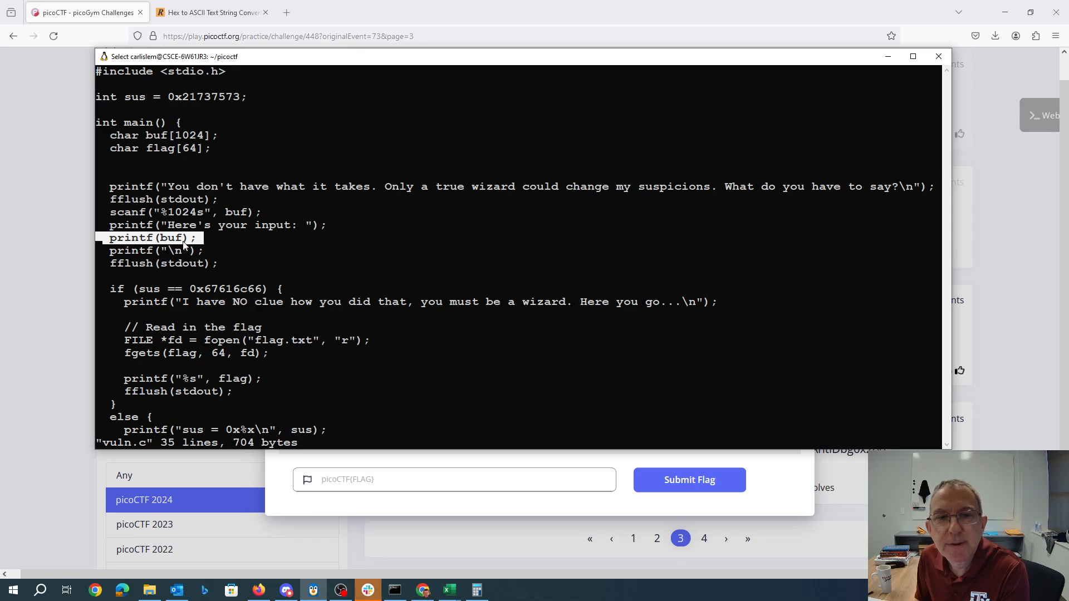
mouse_move(219, 250)
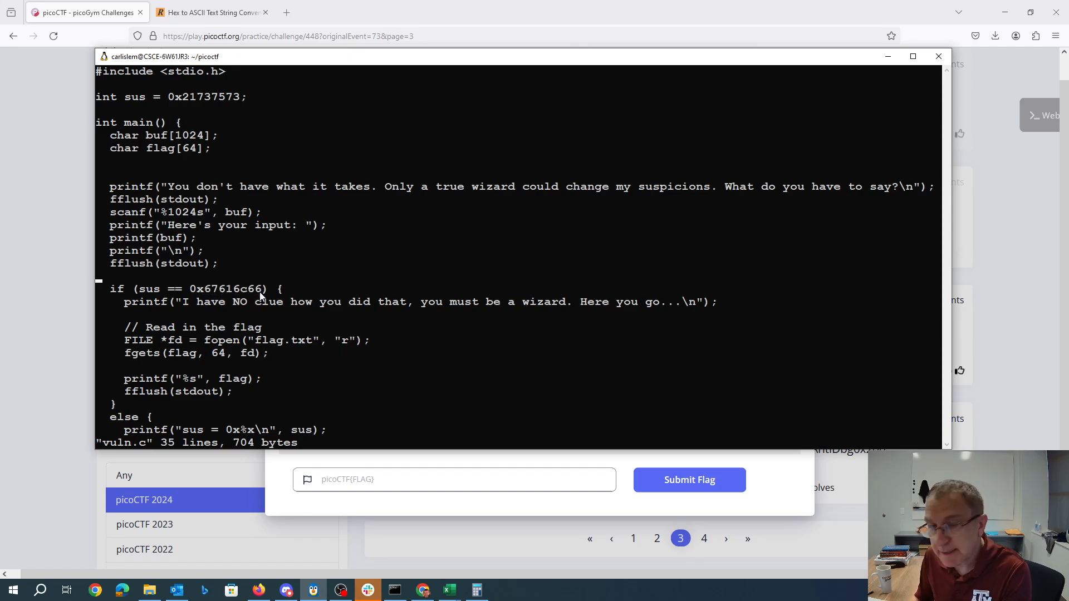
Step: Convert hex 67616c66 to ASCII 'galf' in RapidTables, then return to vuln.c
click(212, 12)
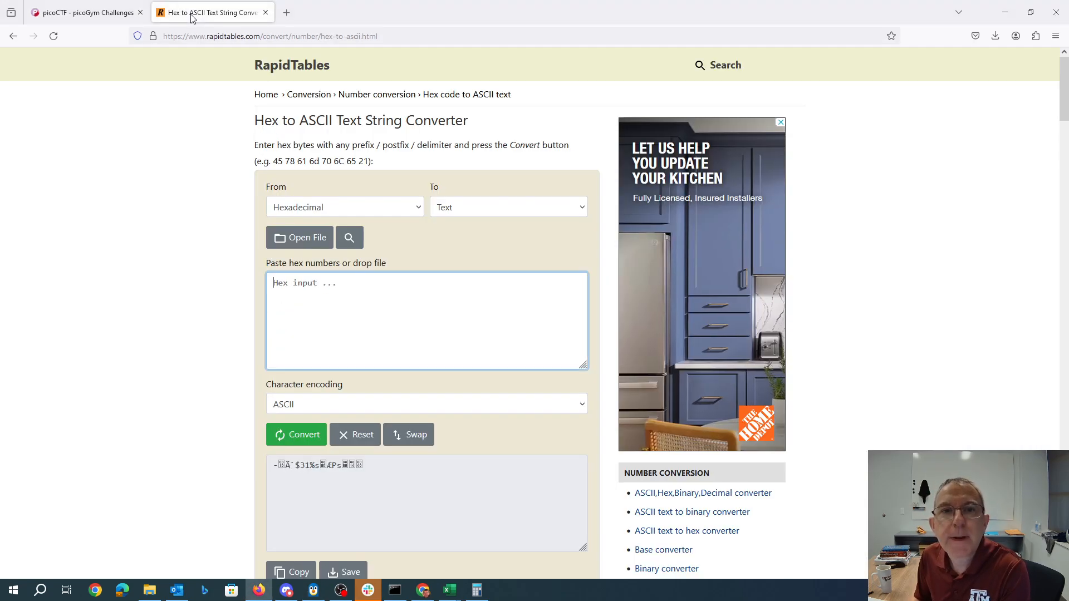
text(67616c66)
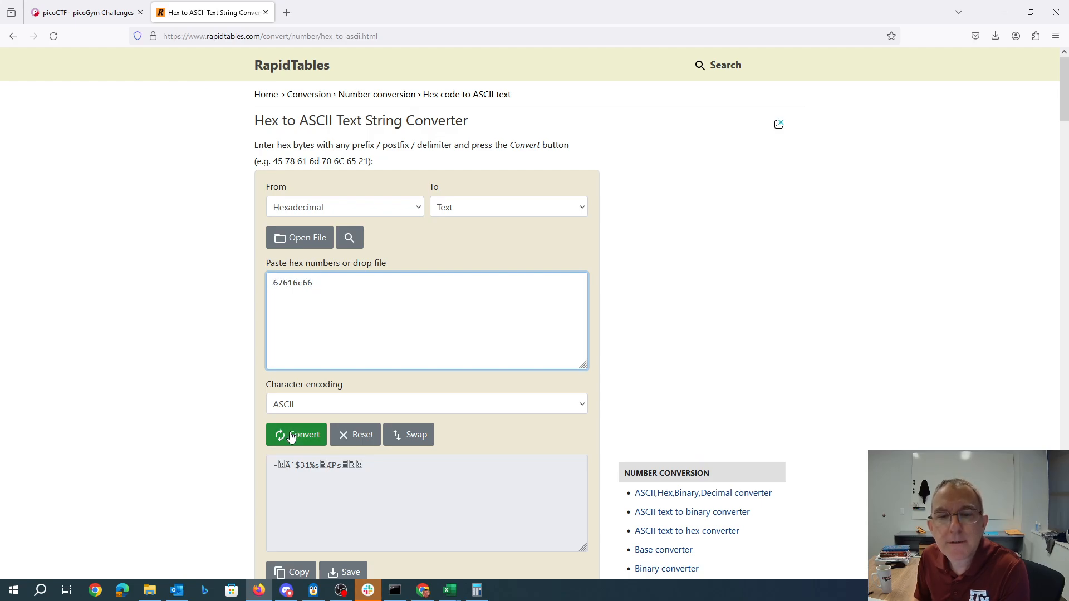
click(295, 434)
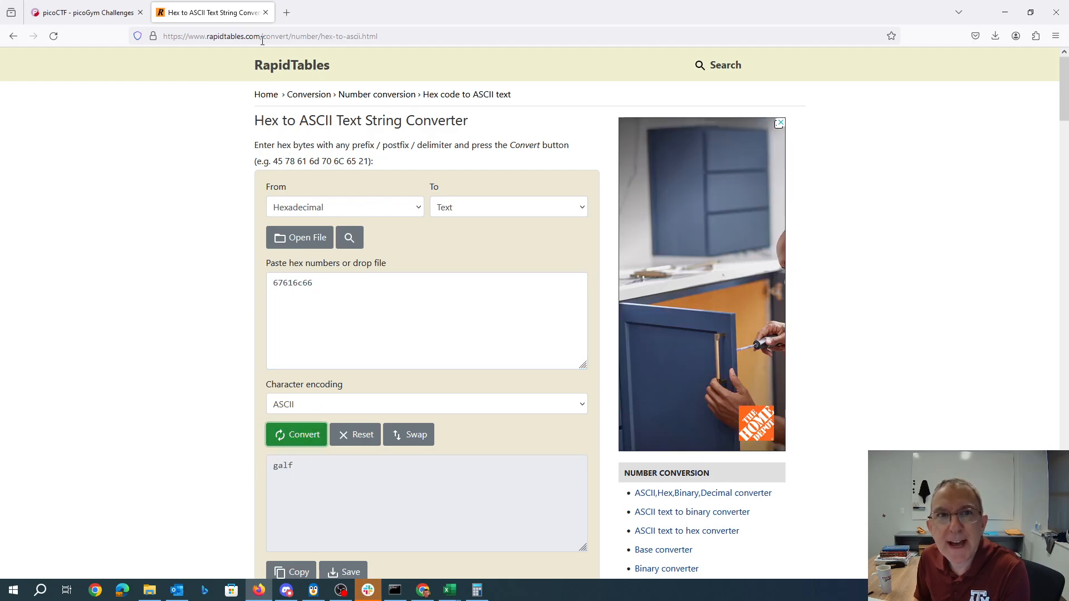
click(82, 13)
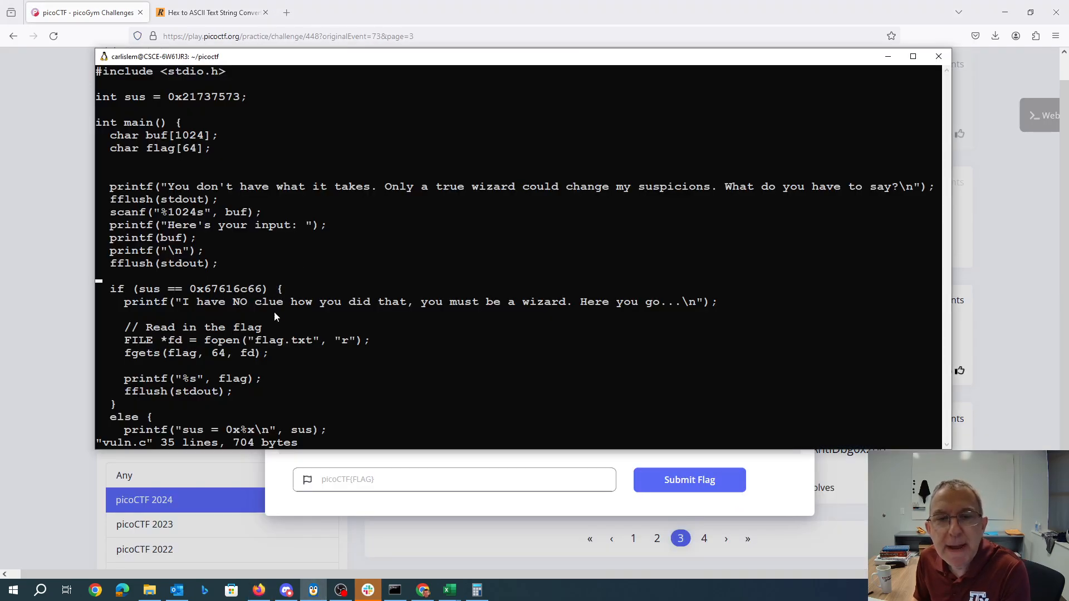
mouse_move(150, 103)
text(objdu)
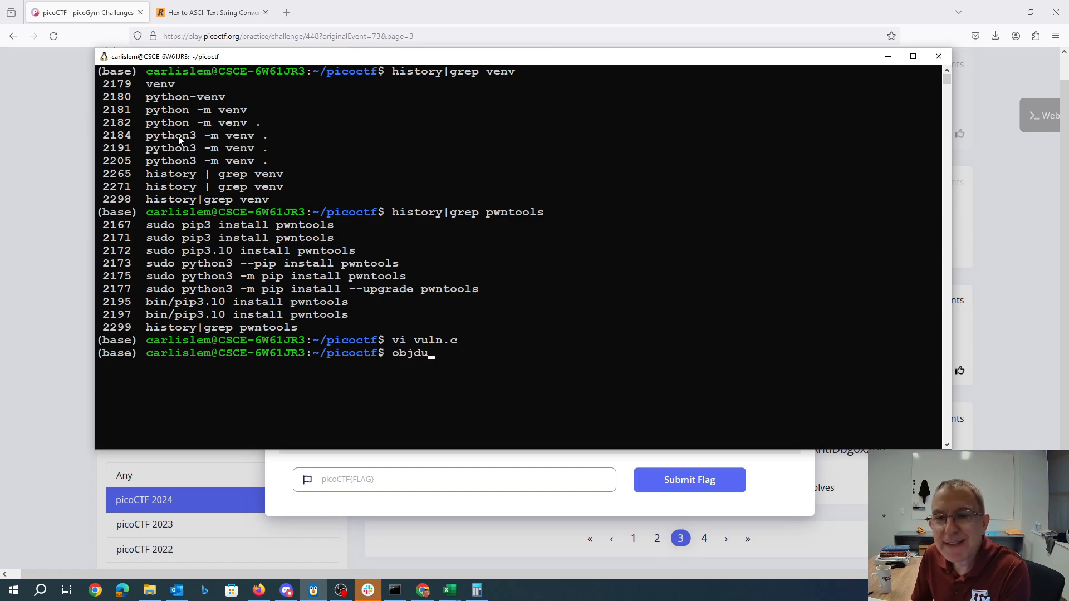
Step: Disassemble vuln with objdump and grep for sus, locating it at 0x404060
text(mp -D vu)
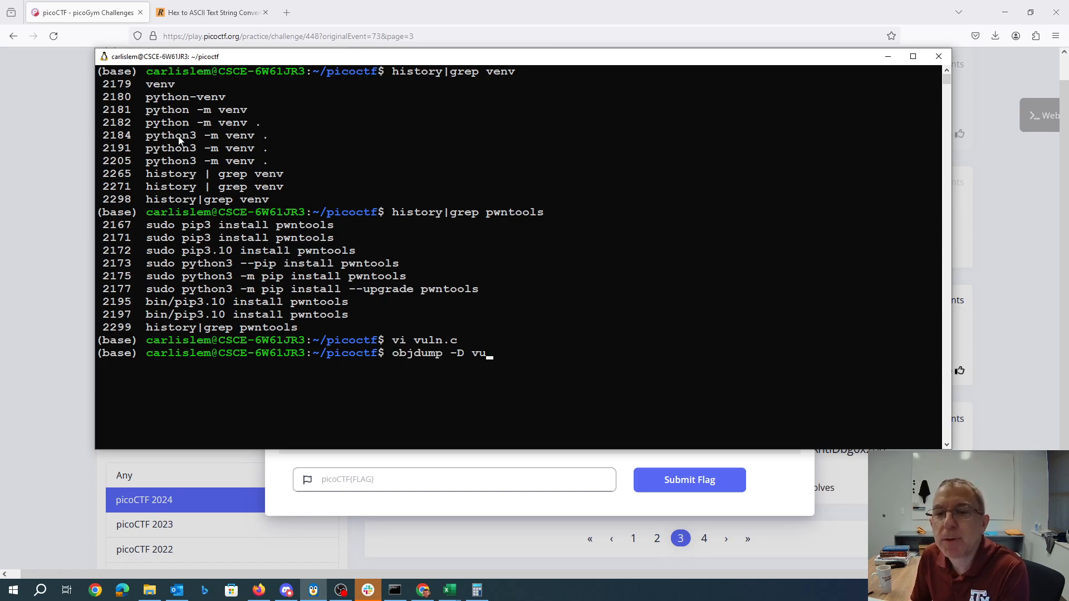
key(Return)
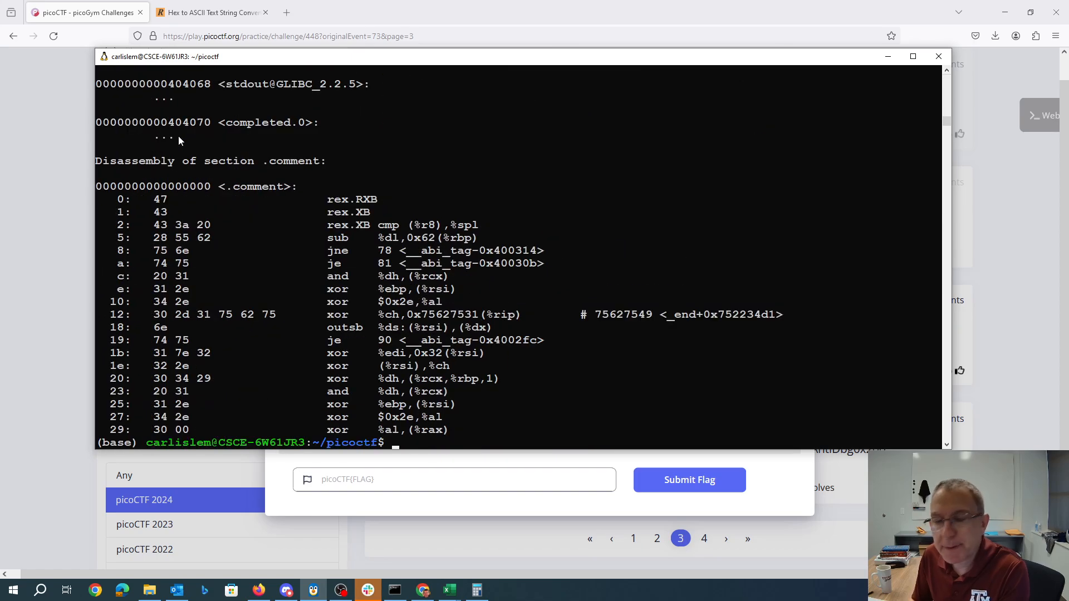
text(objdump -D vuln | grep)
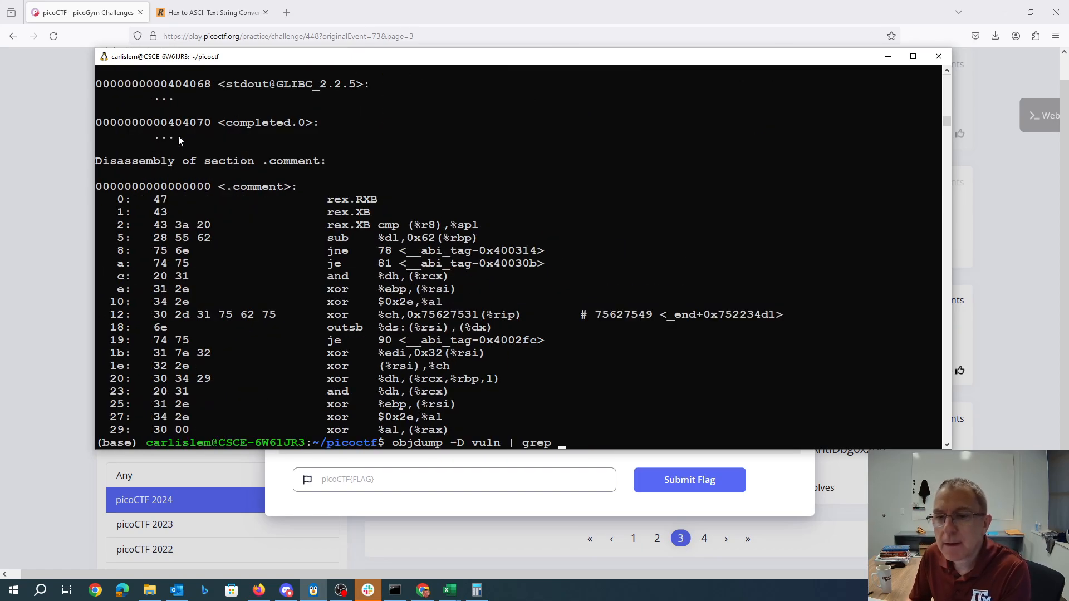
key(Return)
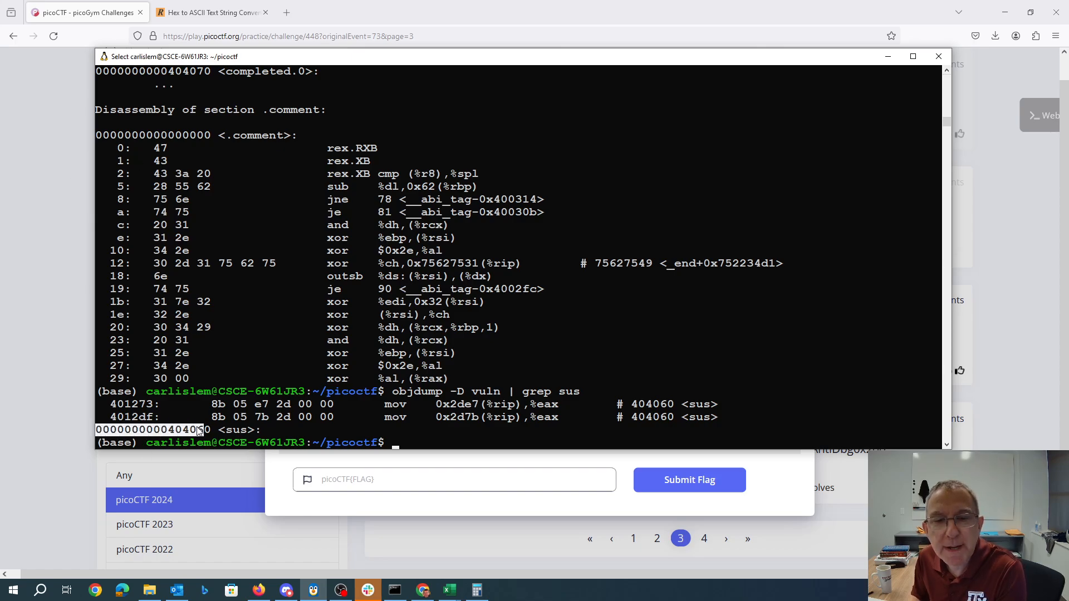
mouse_move(344, 199)
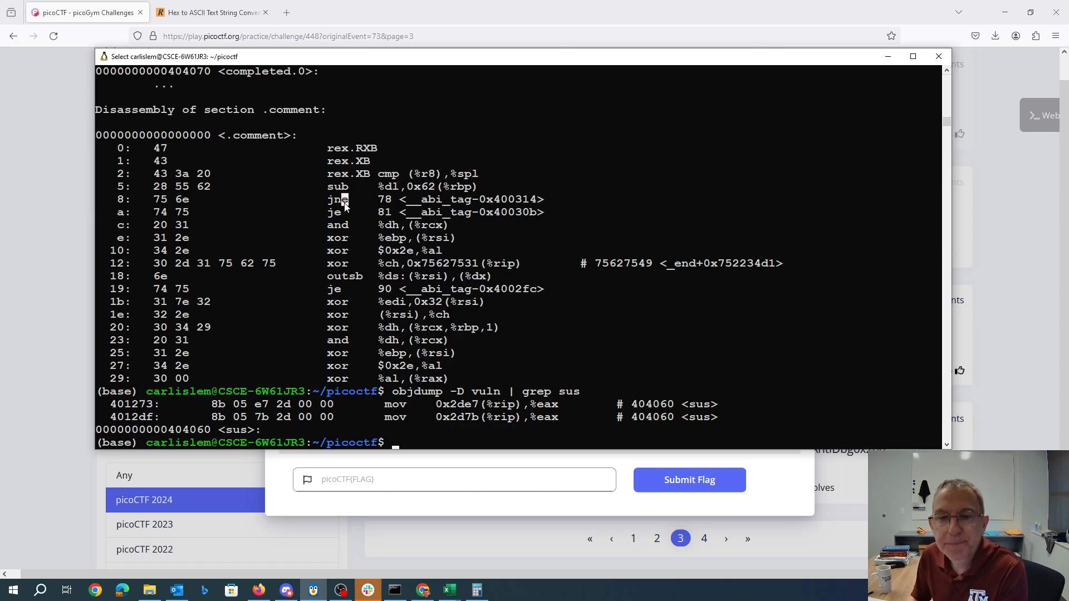
text(cat format2a.py)
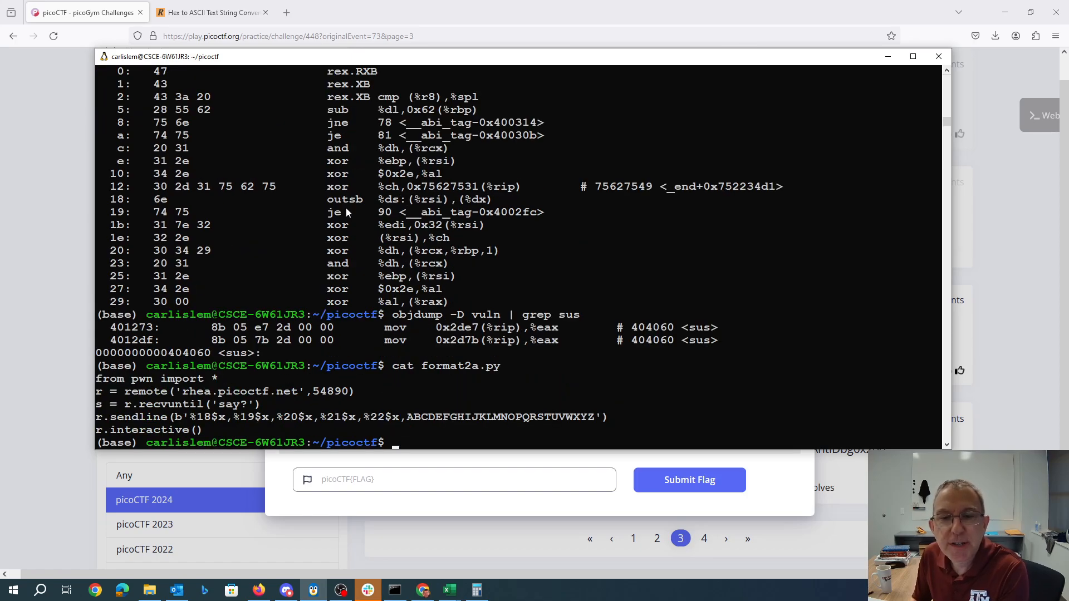
mouse_move(249, 431)
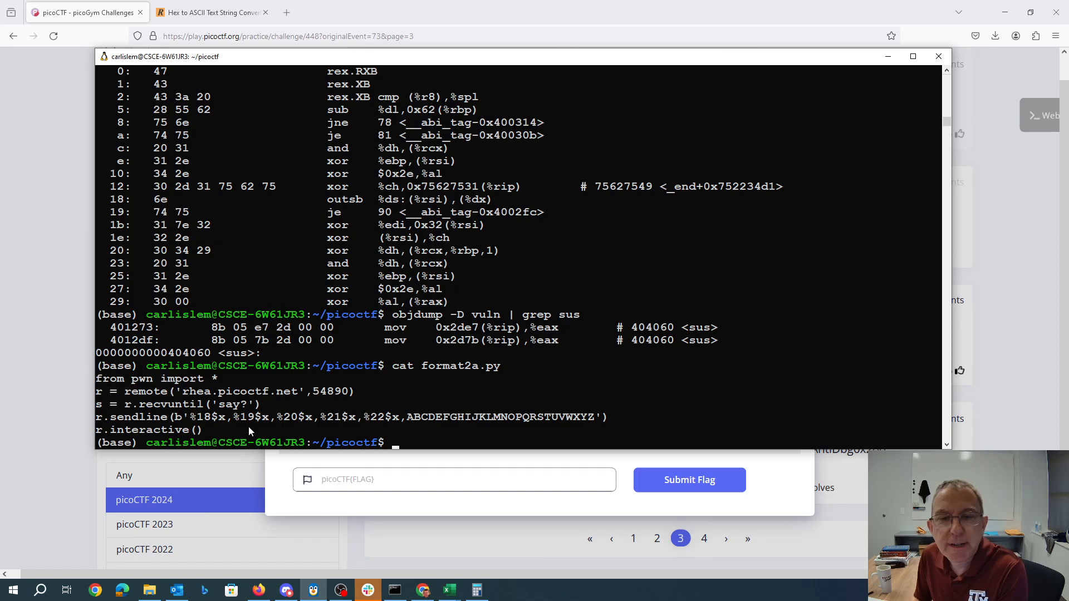
Step: Probe rhea.picoctf.net 54890 via nc with %x, leaking stack values, then disconnect
text(nc)
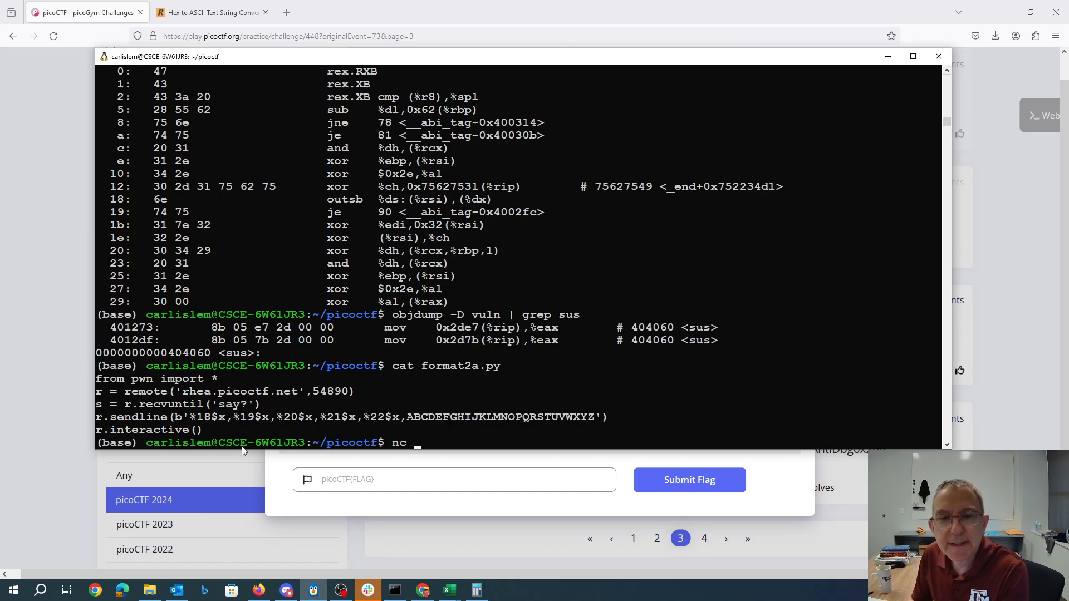
text(rhea.picoctf)
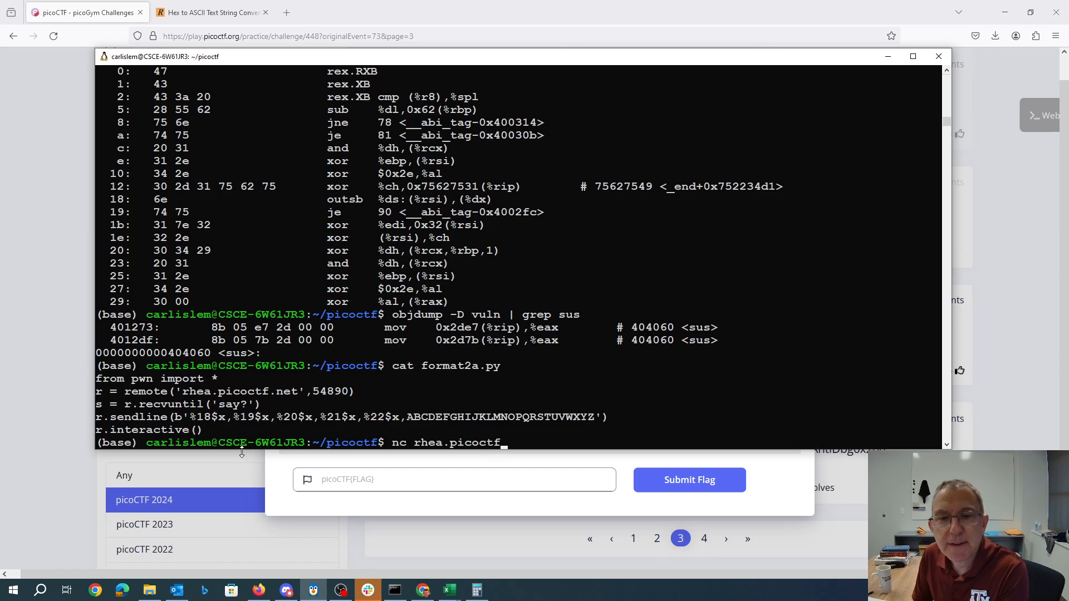
text(.net)
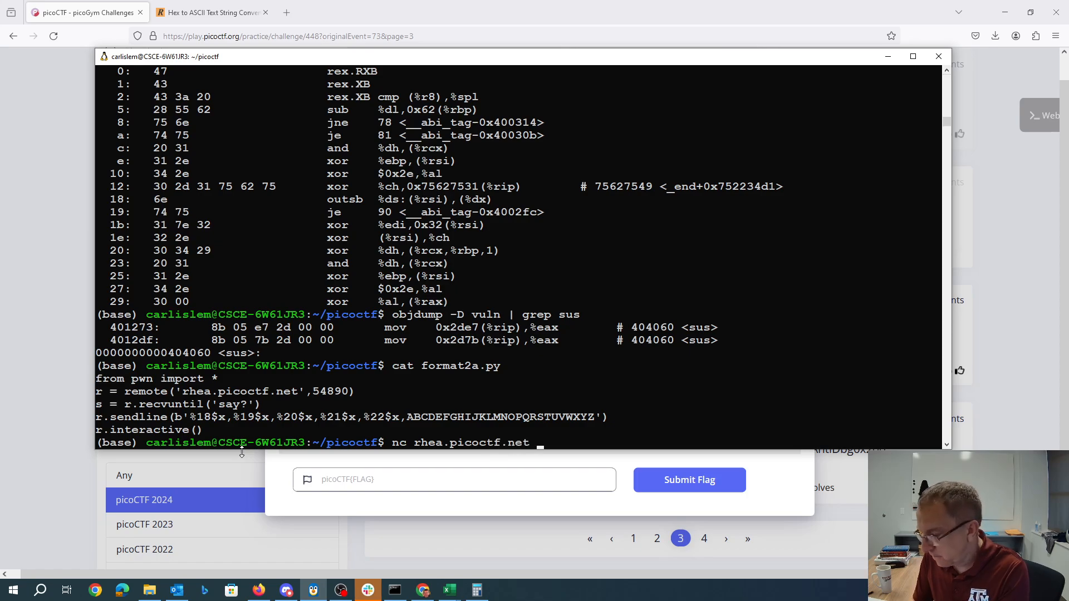
key(Return)
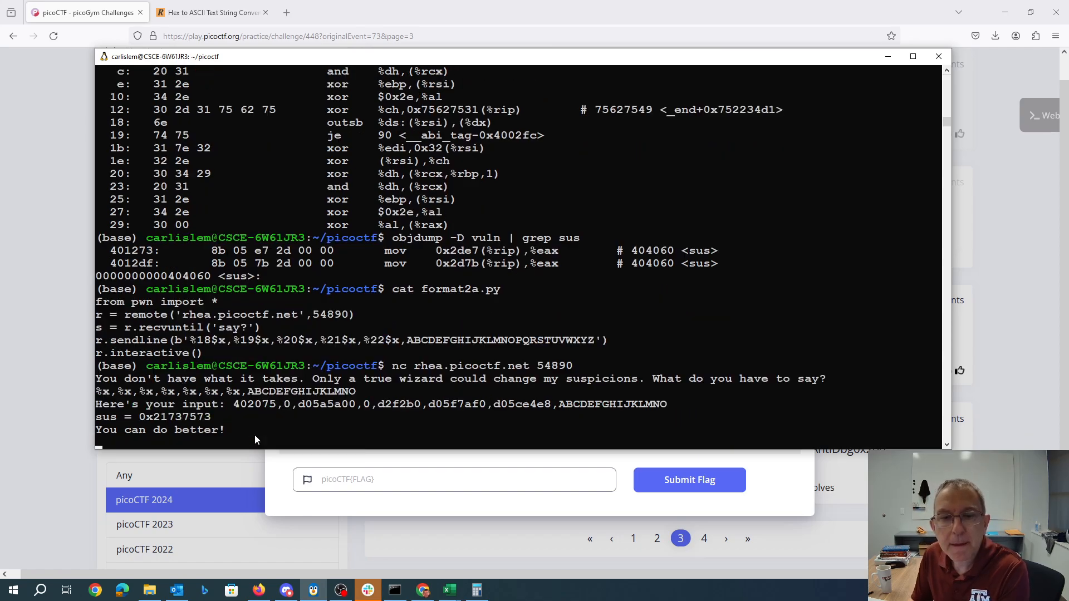
mouse_move(494, 414)
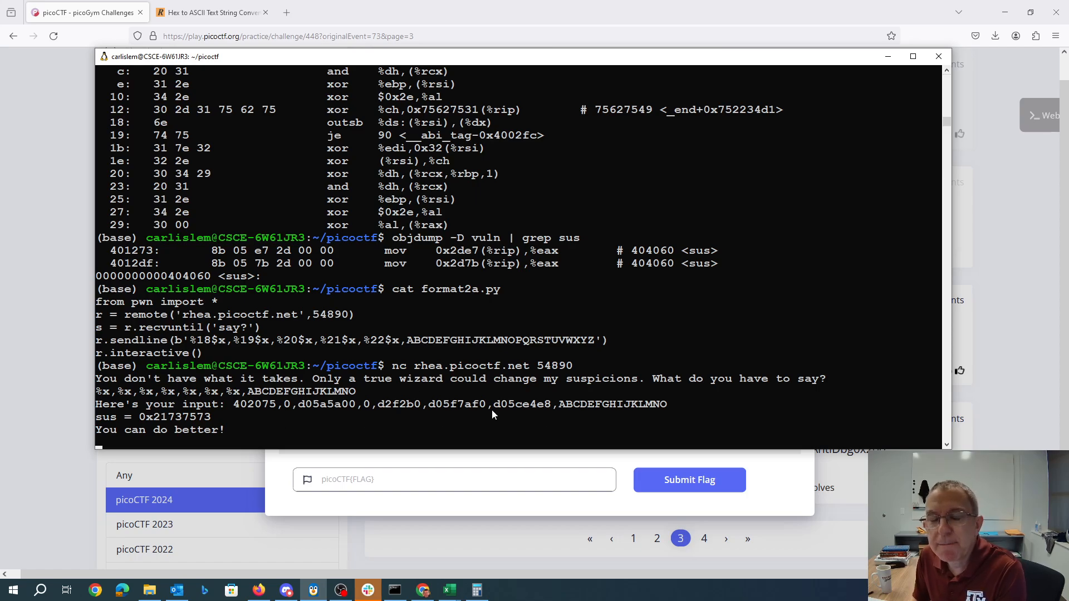
mouse_move(233, 307)
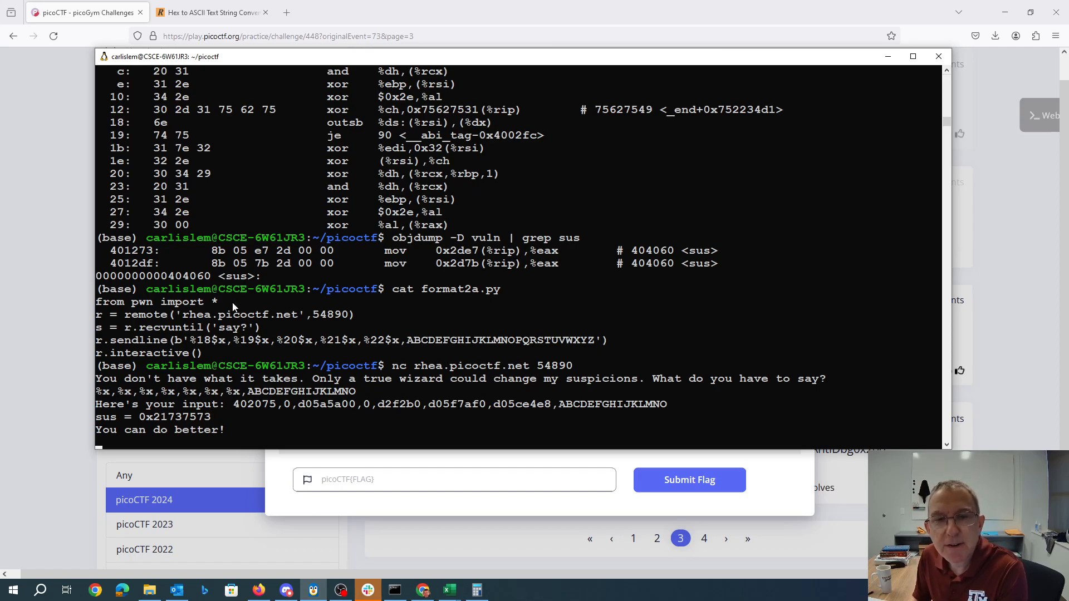
key(ctrl+c)
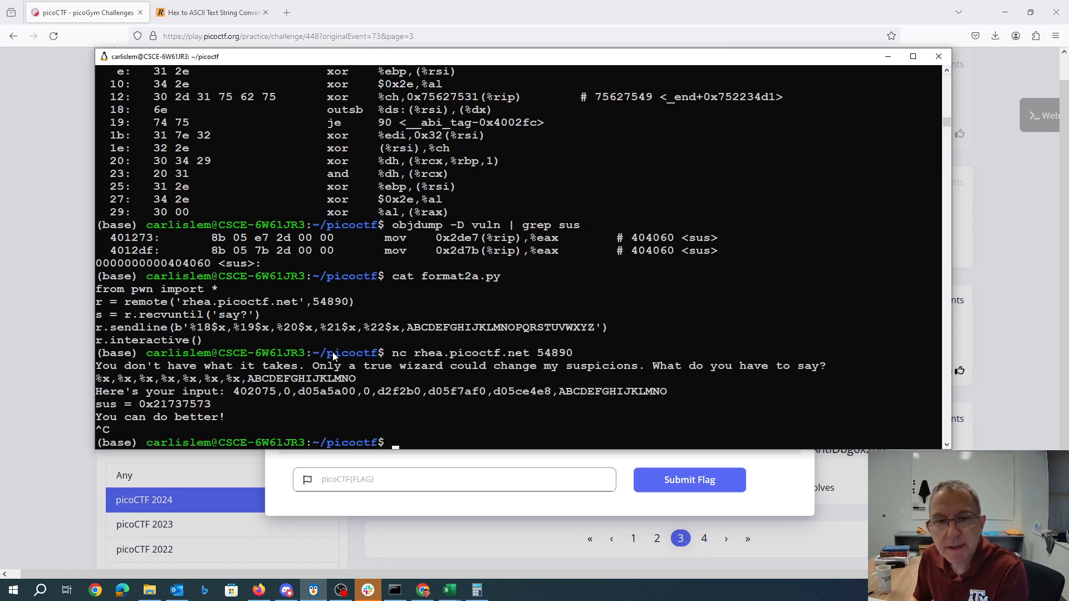
mouse_move(379, 339)
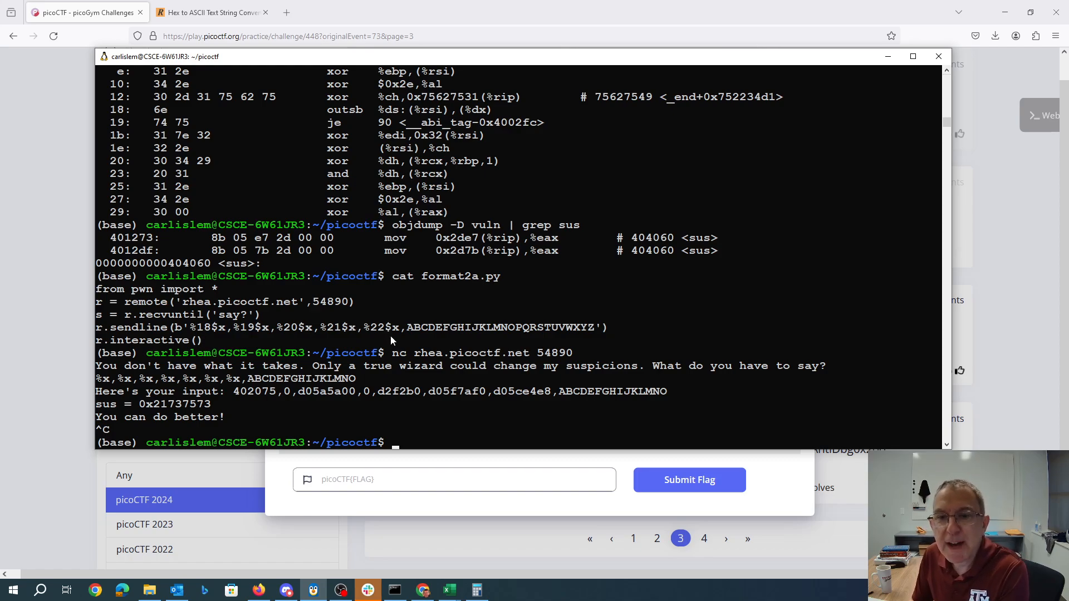
Step: Run format2a.py with bin/python3, leaking the payload letters as hex; sus stays 0x21737573
text(bin/)
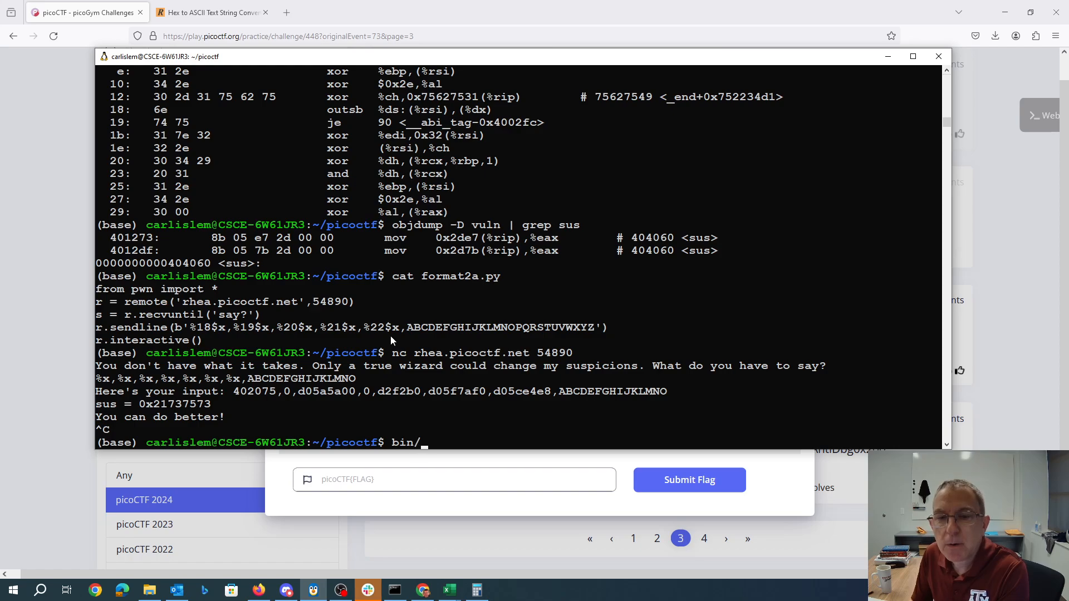
text(python3)
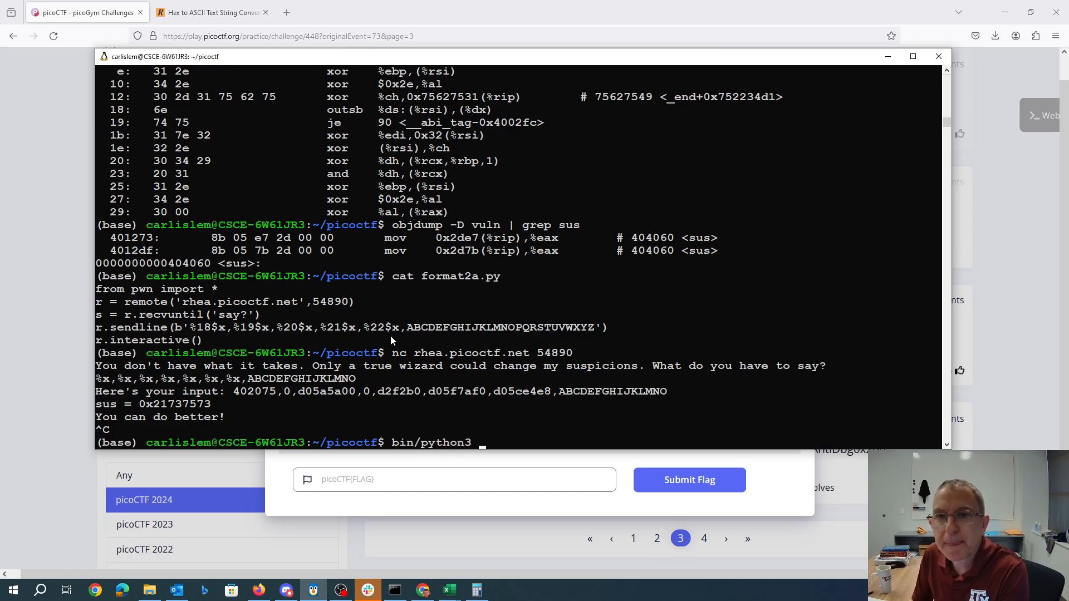
text(format2a.)
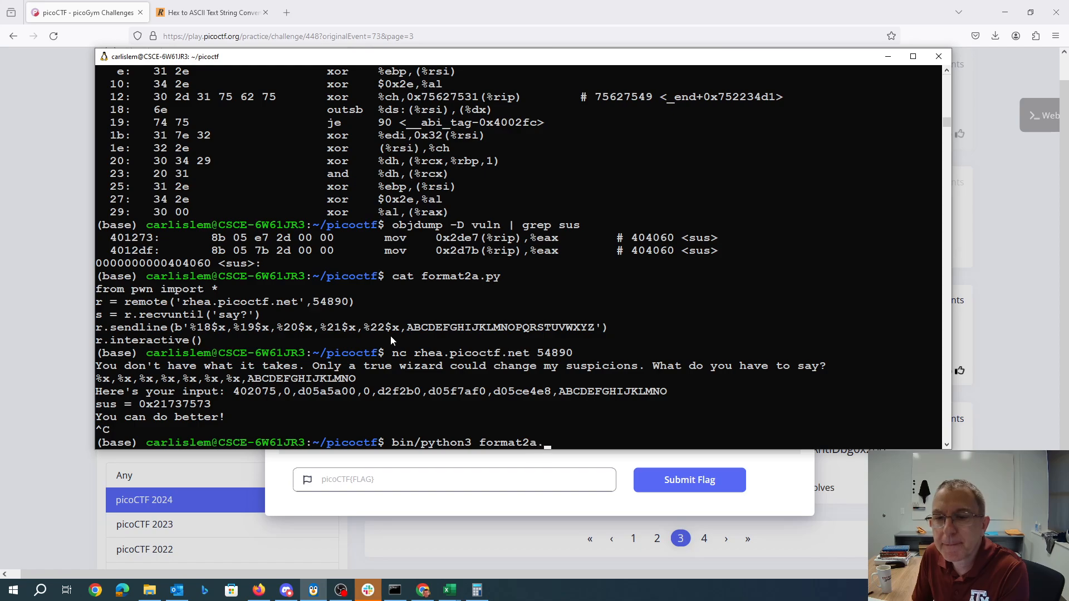
key(Return)
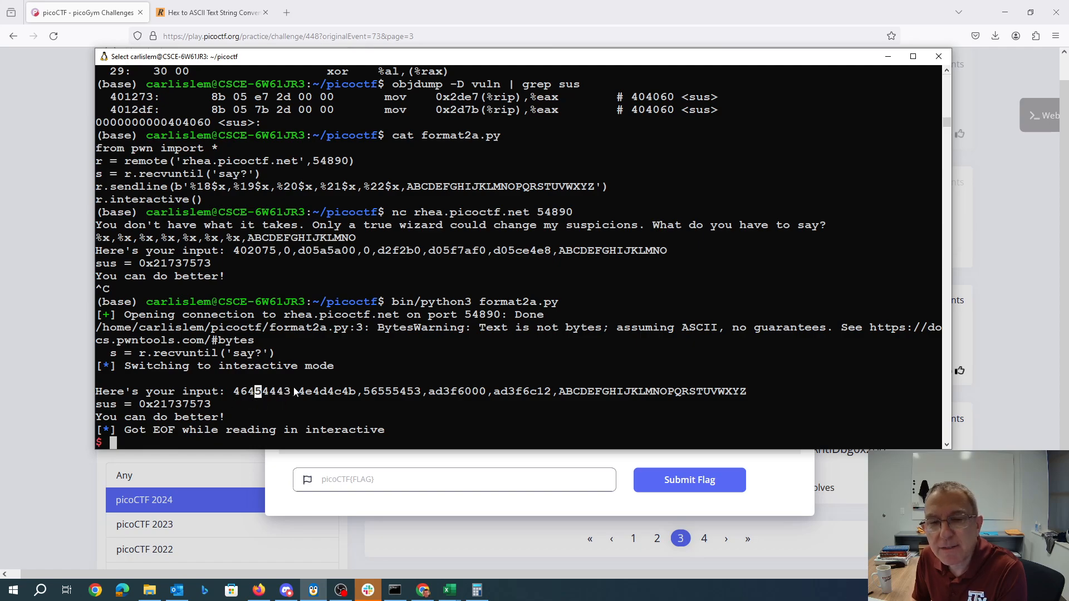
mouse_move(286, 398)
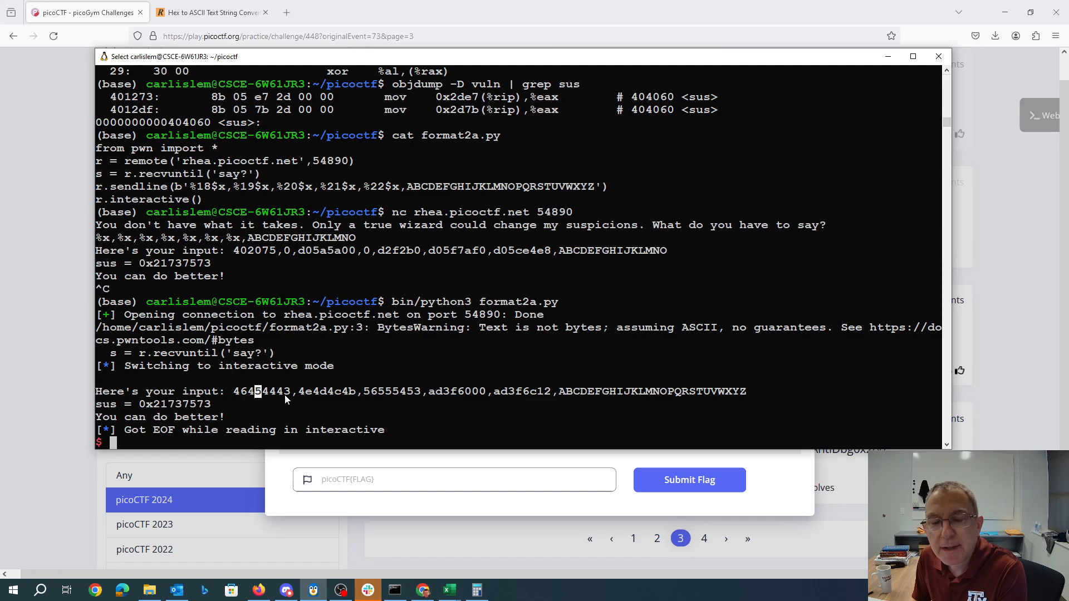
mouse_move(267, 408)
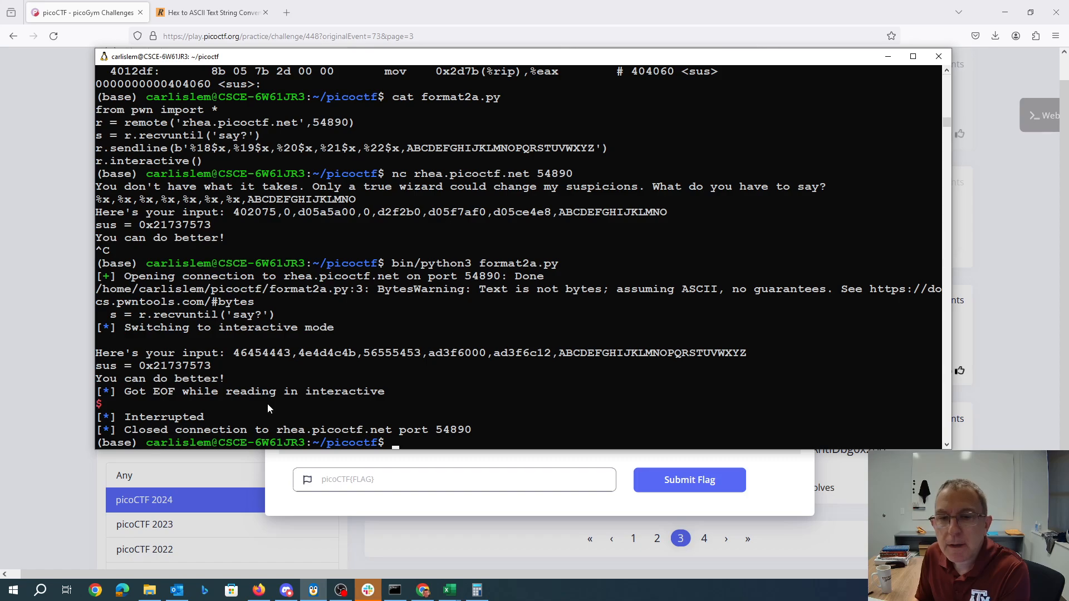
Step: Run format2b.py, leaking full 64-bit stack values via %llx while sus stays unchanged
text(bin/python3 format2a.py)
text(cat format2b.py)
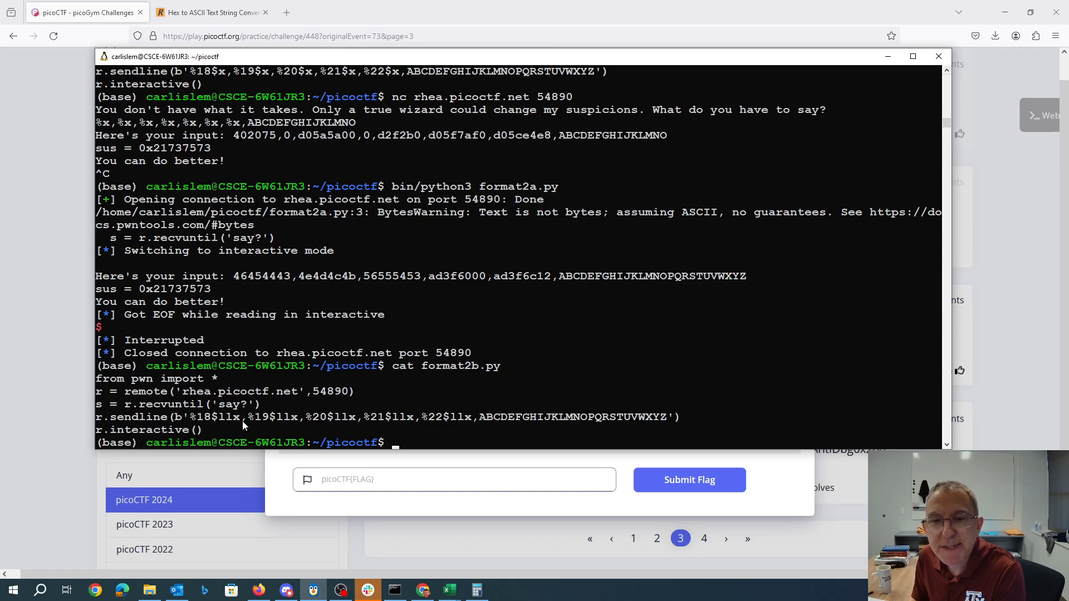
text(bin/p)
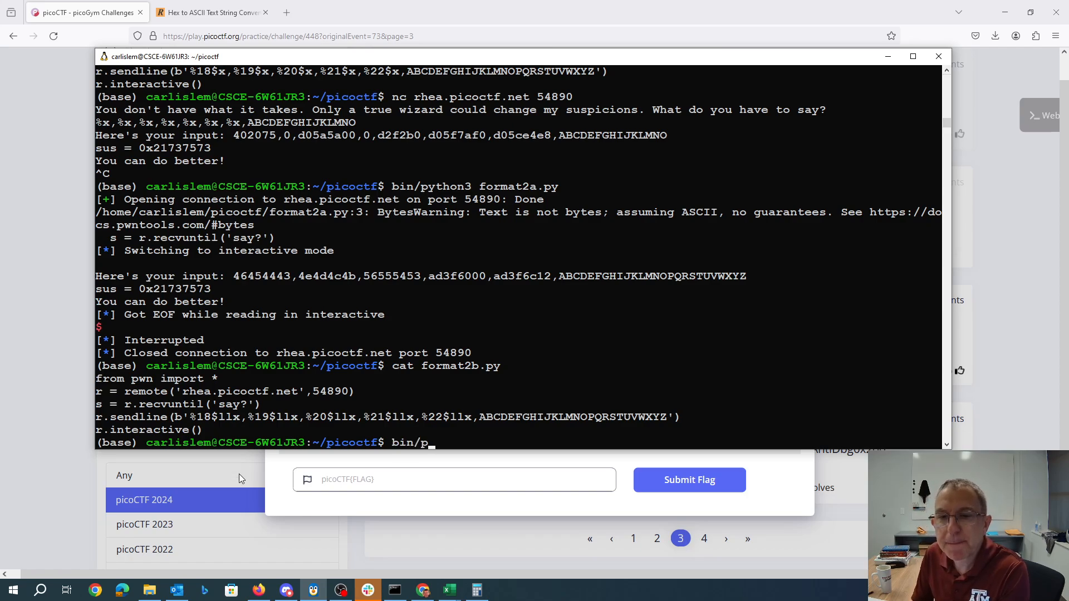
text(ython3 format2b.py)
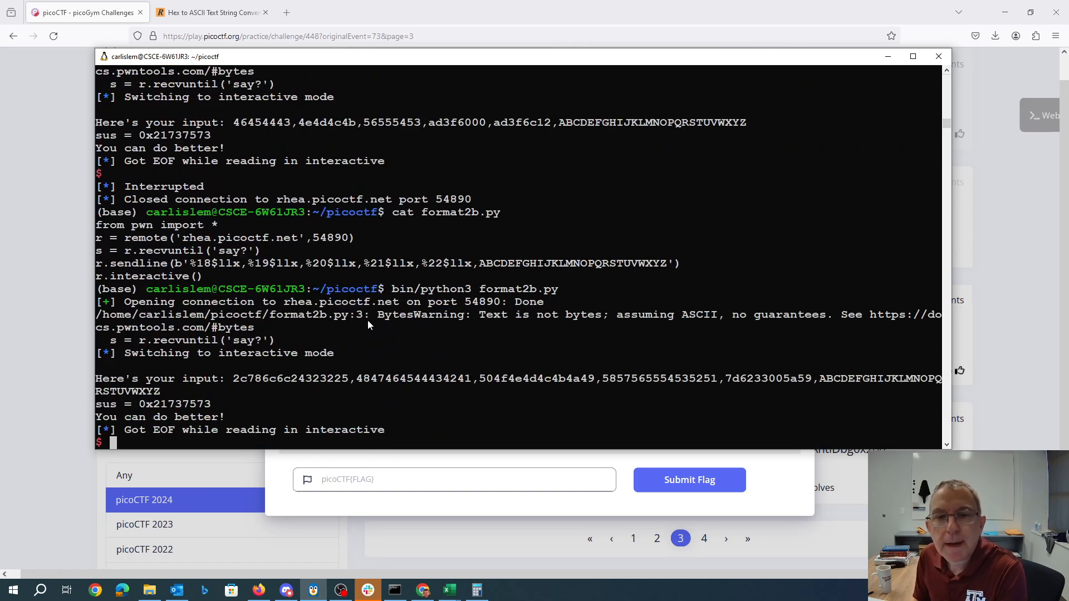
double_click(421, 378)
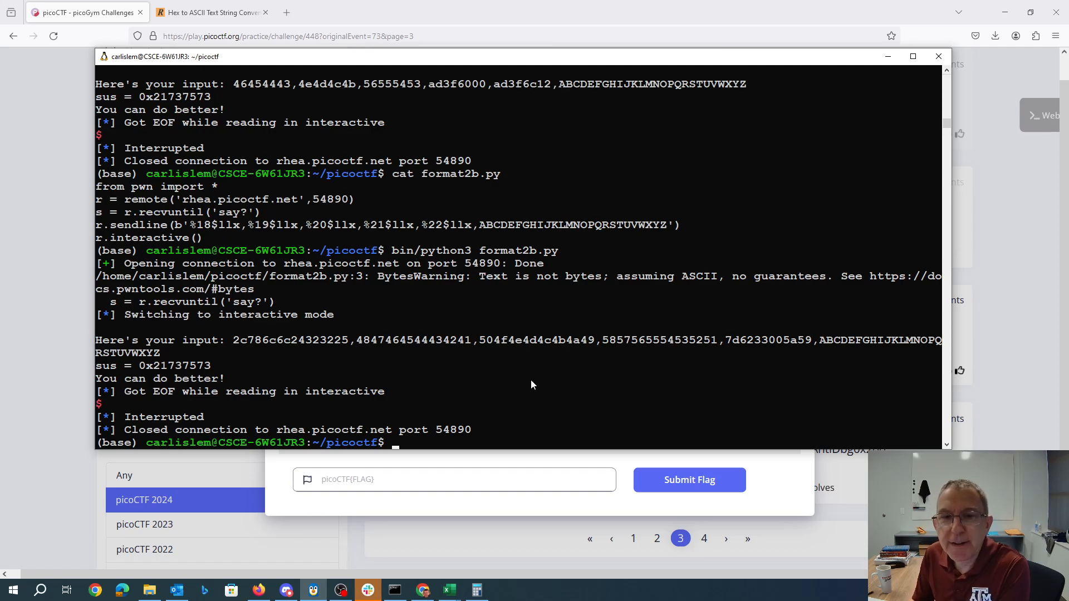
mouse_move(606, 113)
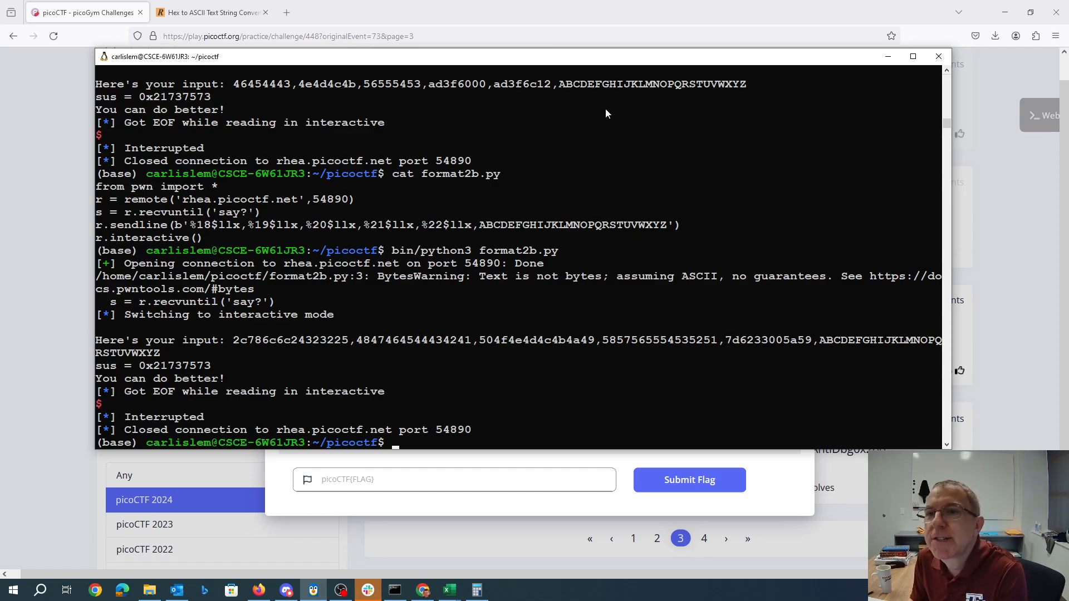
mouse_move(653, 194)
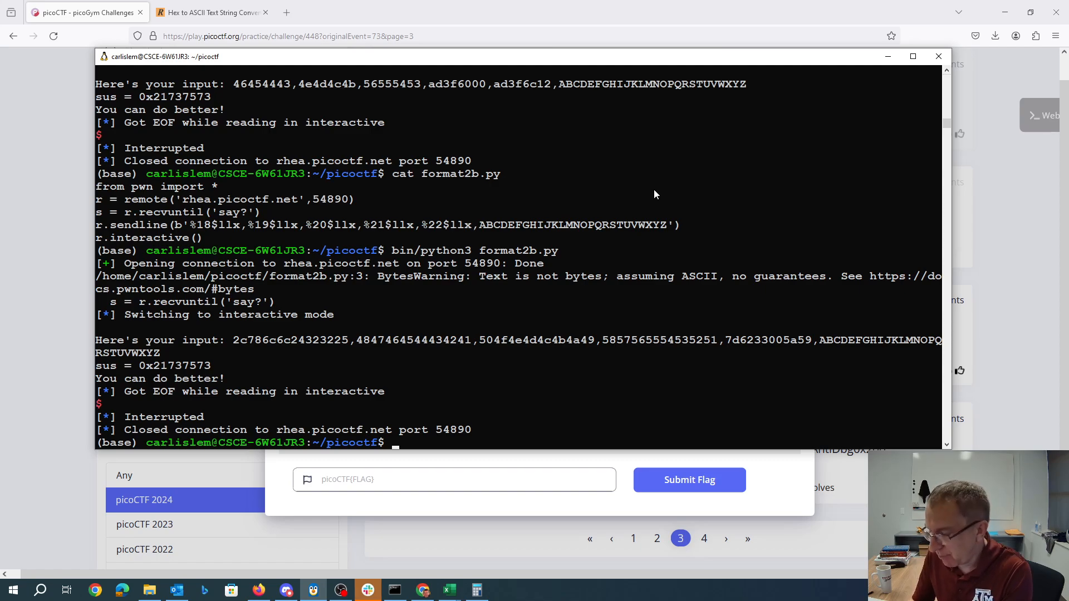
Step: List format2c.py, whose payload appends little-endian bytes for 0x404060 and 0x404062
text(cat format2c.py)
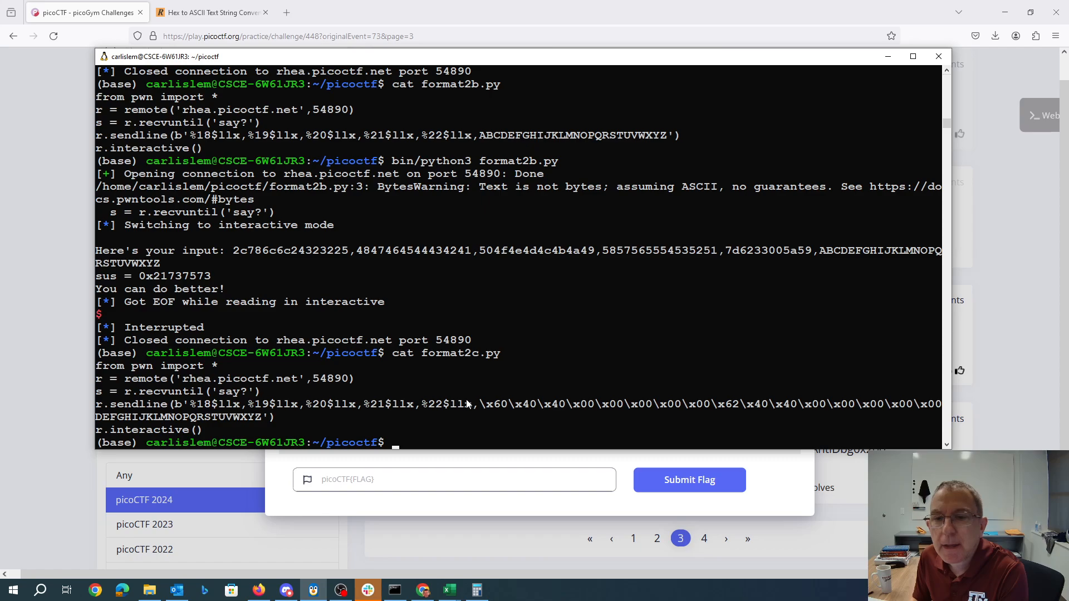
mouse_move(536, 397)
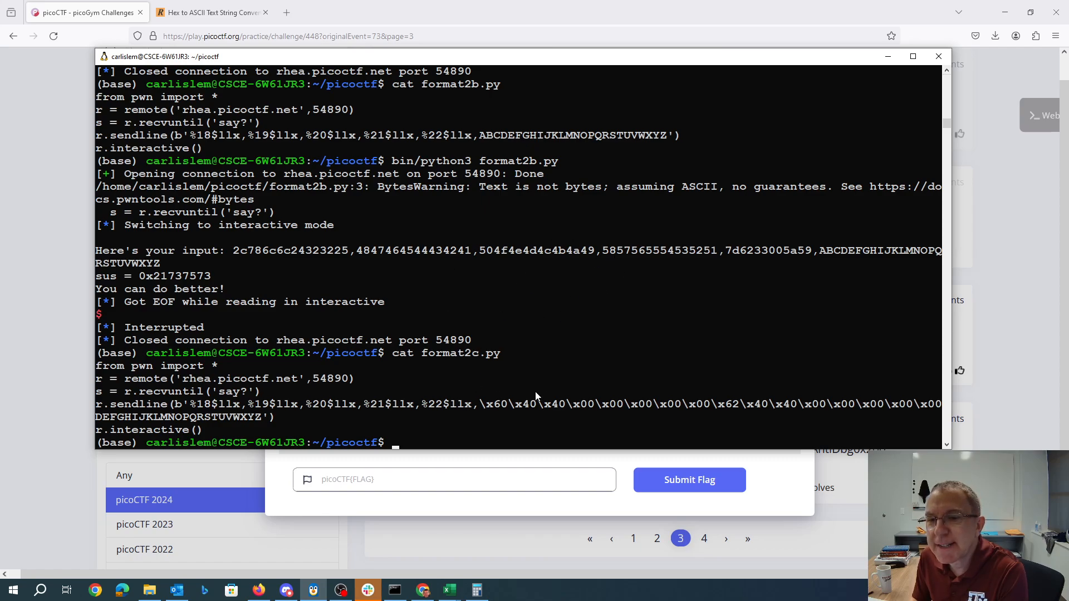
mouse_move(603, 381)
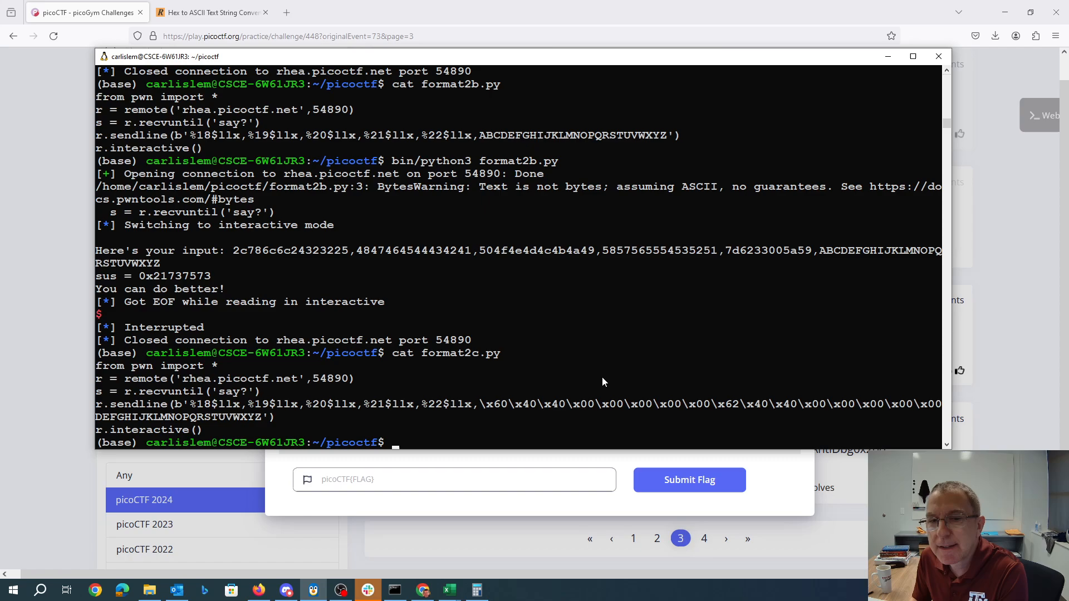
mouse_move(486, 412)
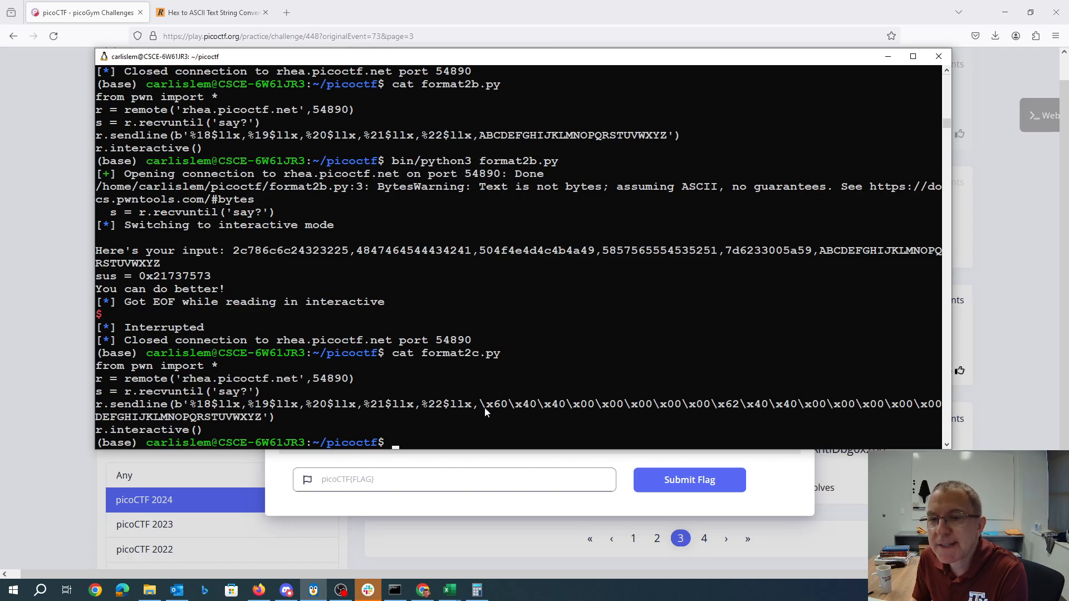
mouse_move(568, 421)
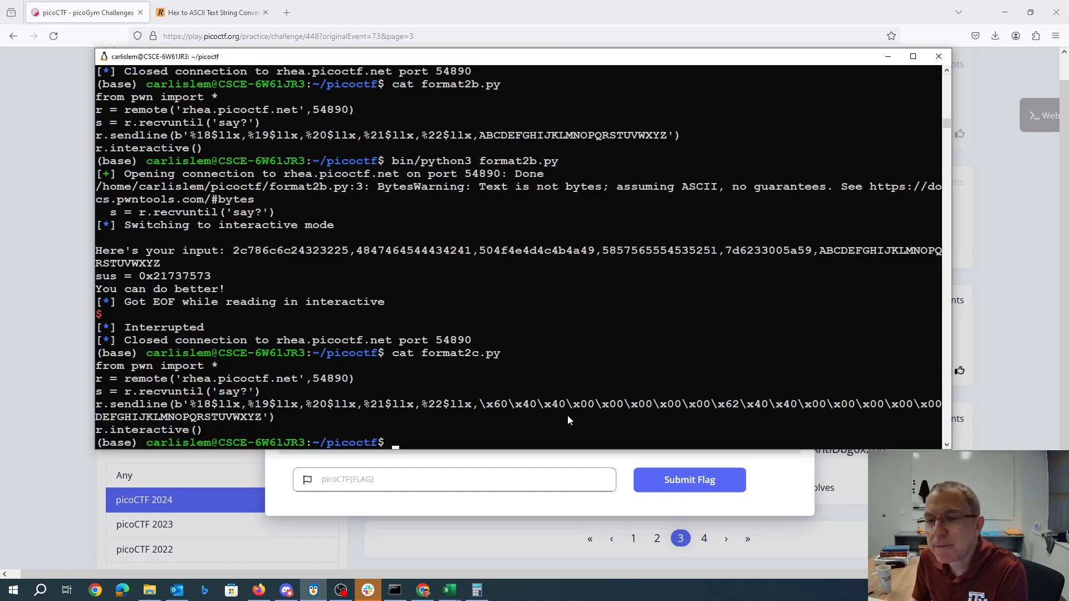
mouse_move(786, 406)
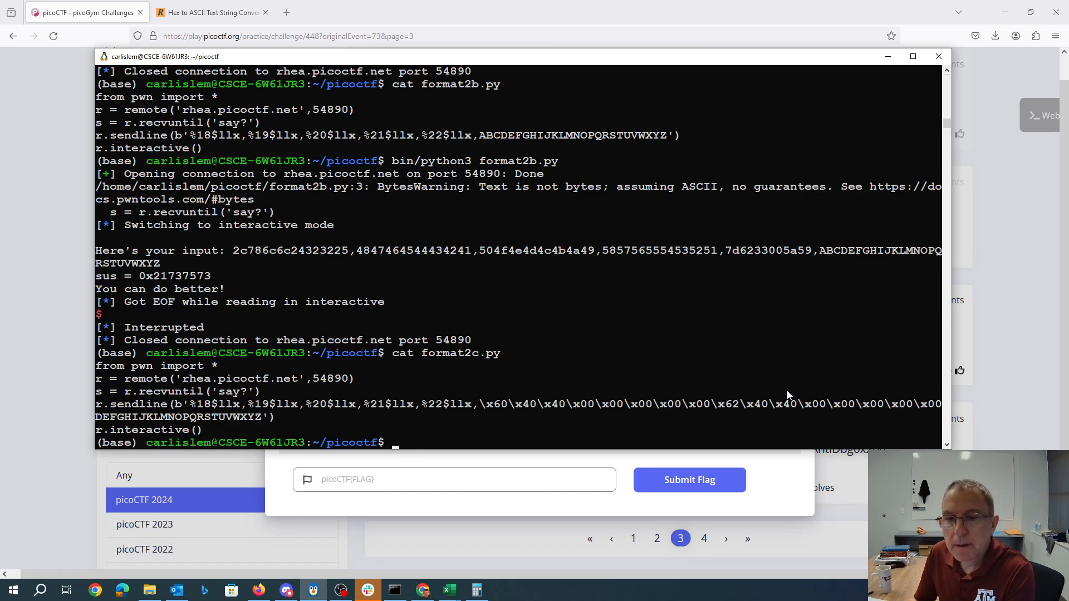
Step: Run format2c.py with bin/python3, leaking 404060 and 404062 in the probed stack slots
text(bin/py)
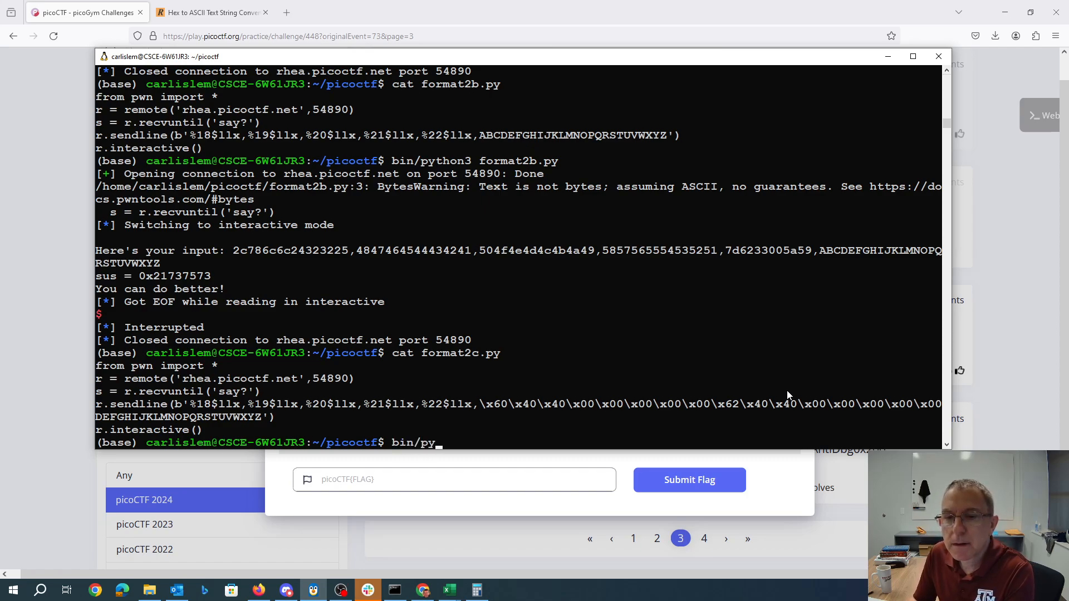
text(thon3 format2)
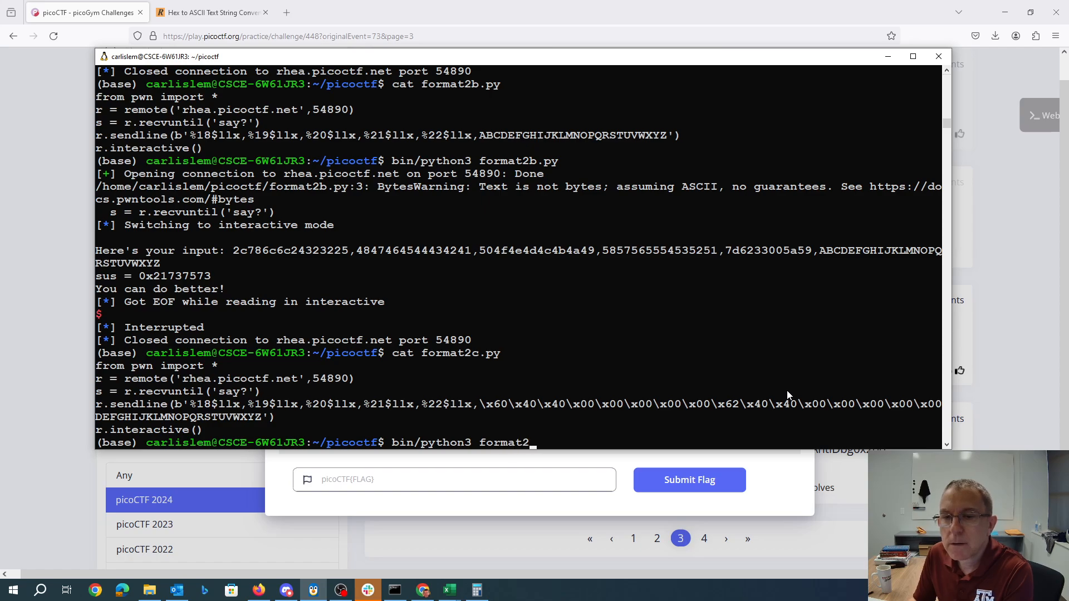
key(Return)
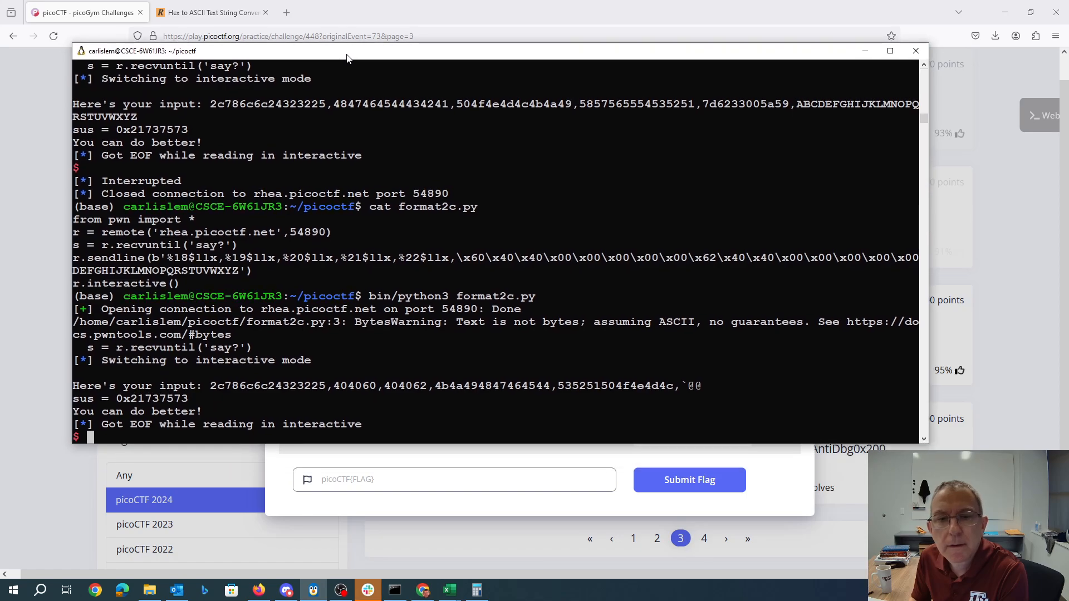
mouse_move(399, 392)
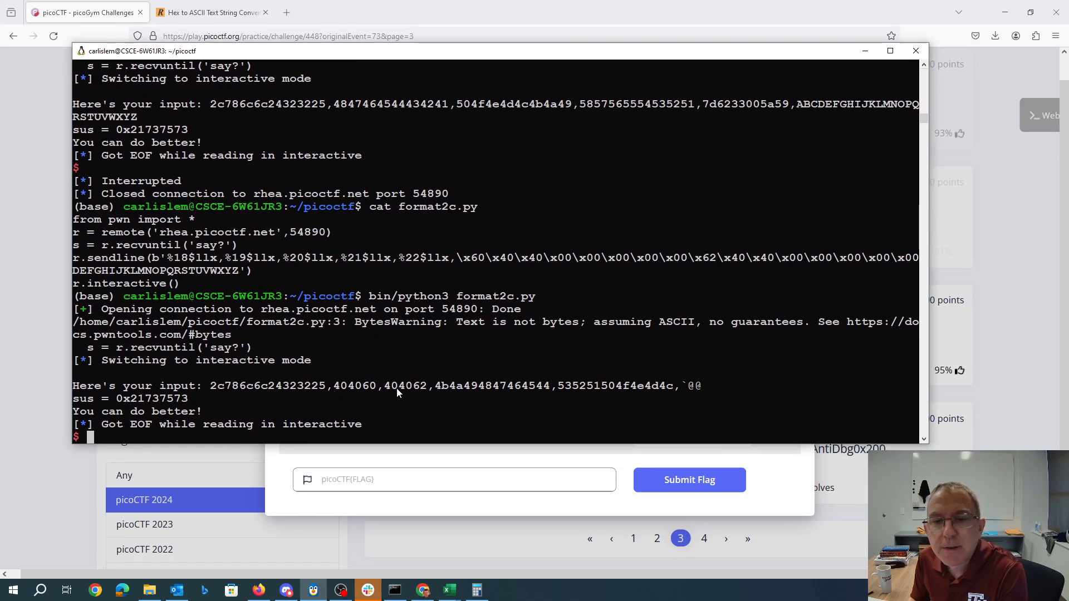
mouse_move(419, 395)
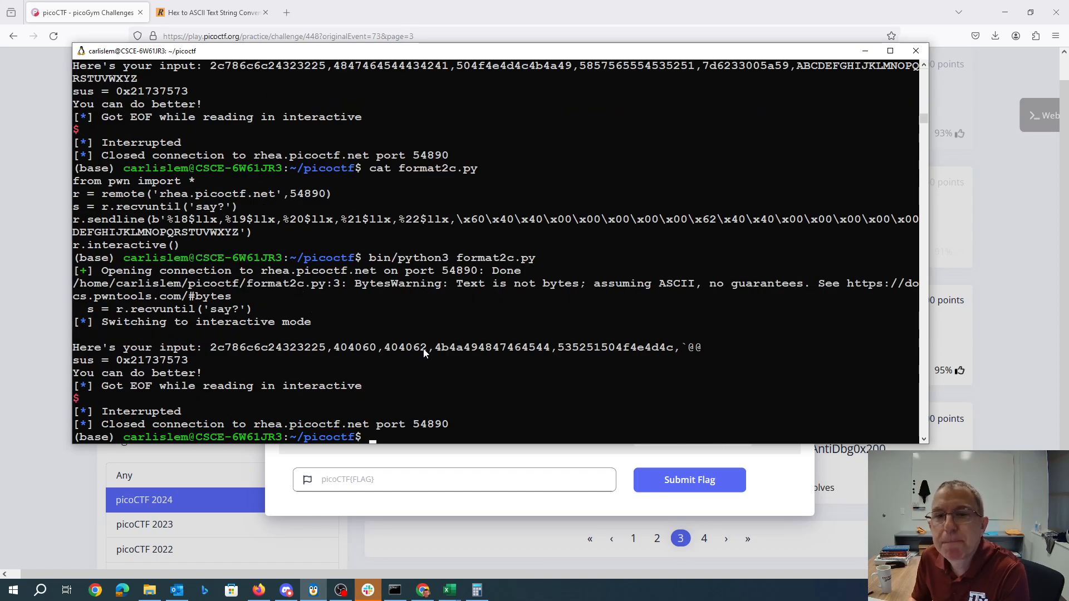
Step: Display format2d.py, showing the %26464d padding and %20$n write payload
text(cat)
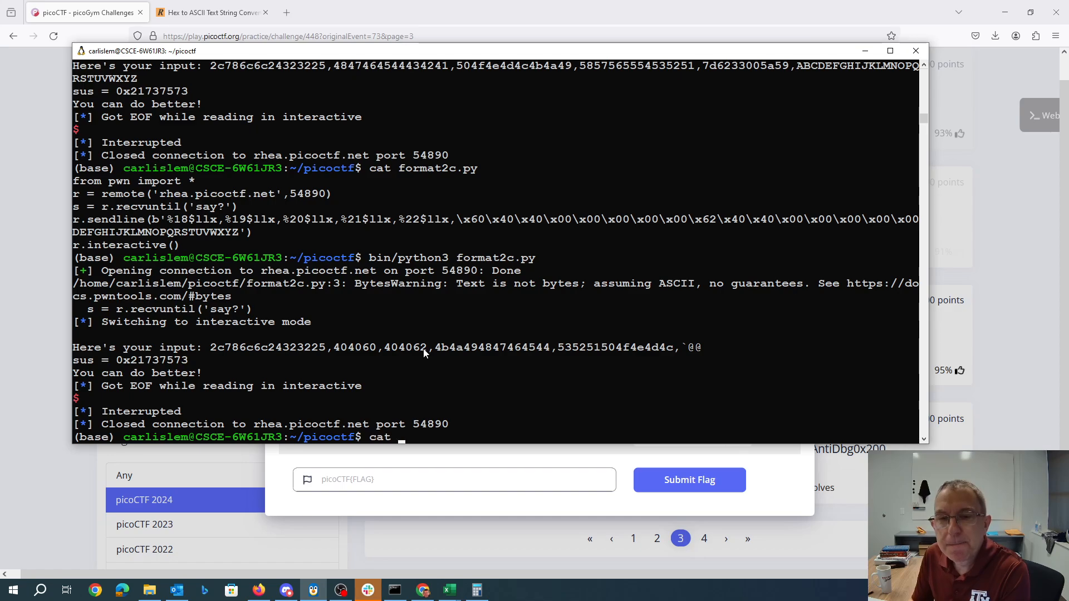
text(format2d.py)
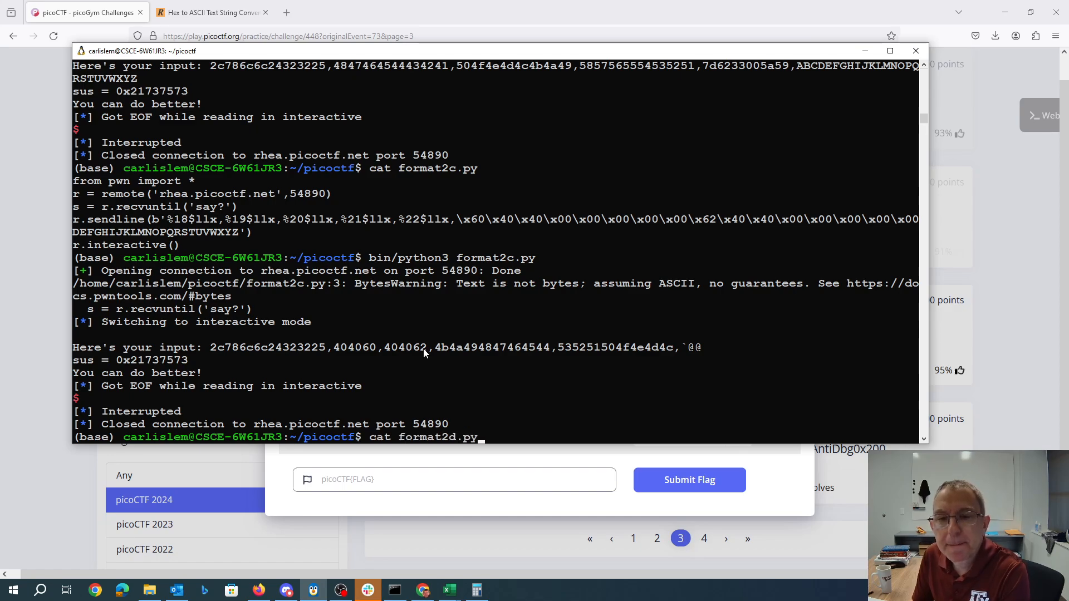
key(Return)
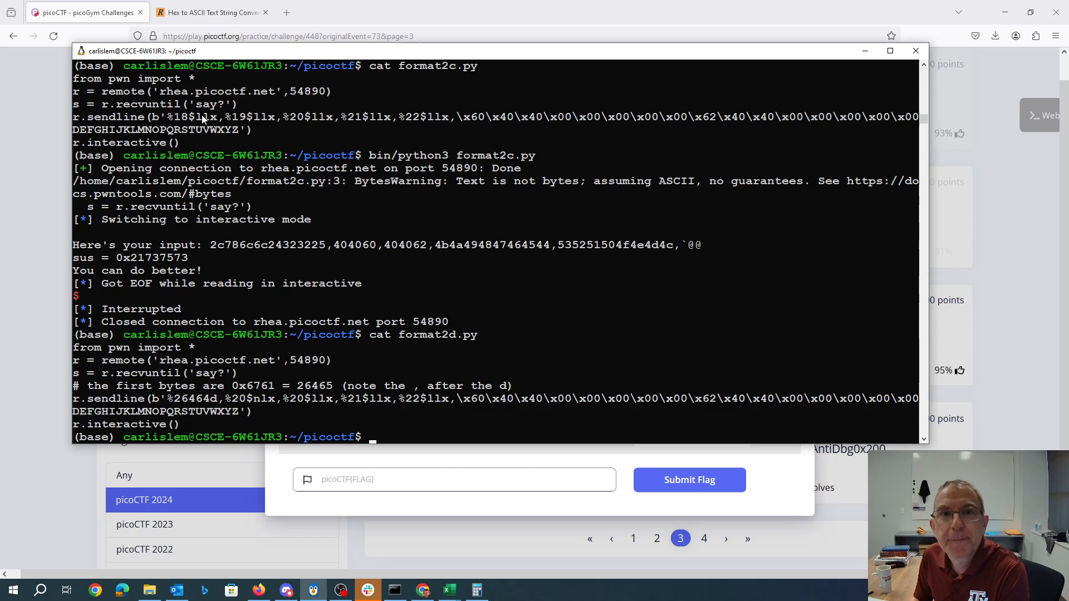
mouse_move(388, 127)
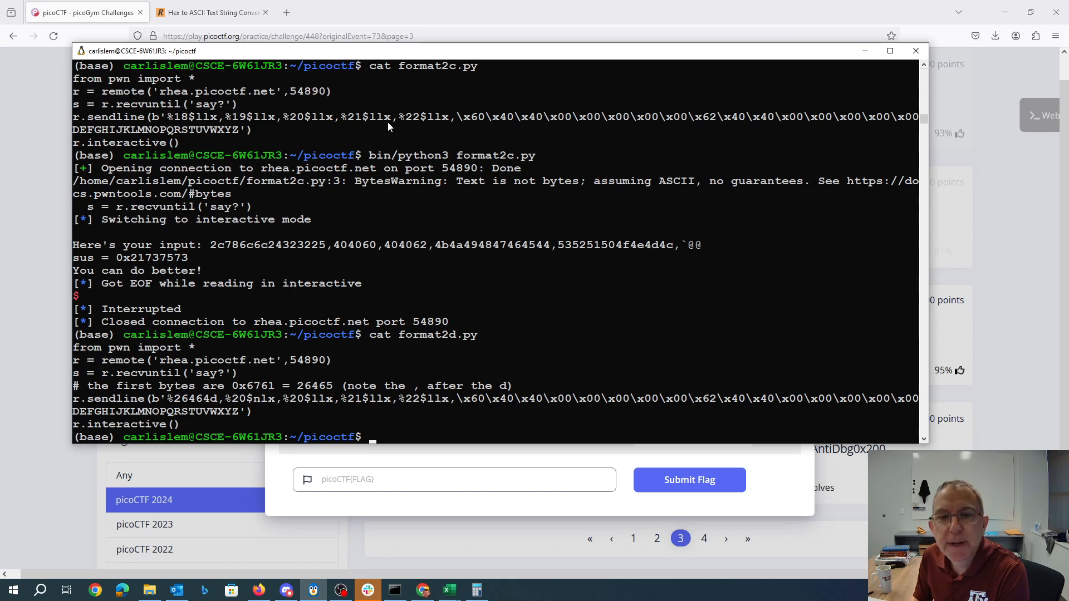
mouse_move(271, 414)
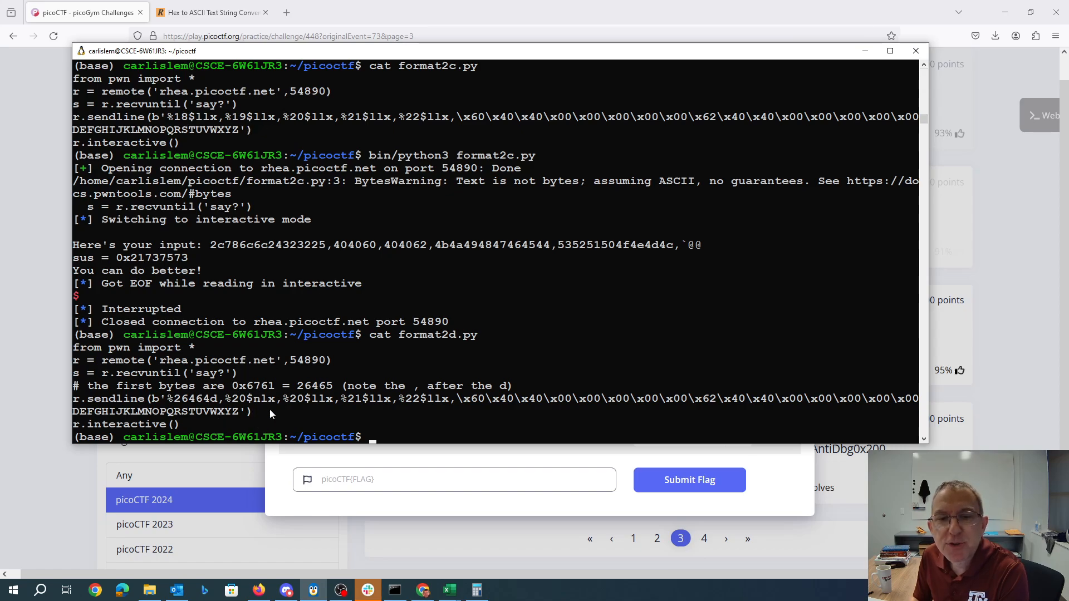
mouse_move(246, 403)
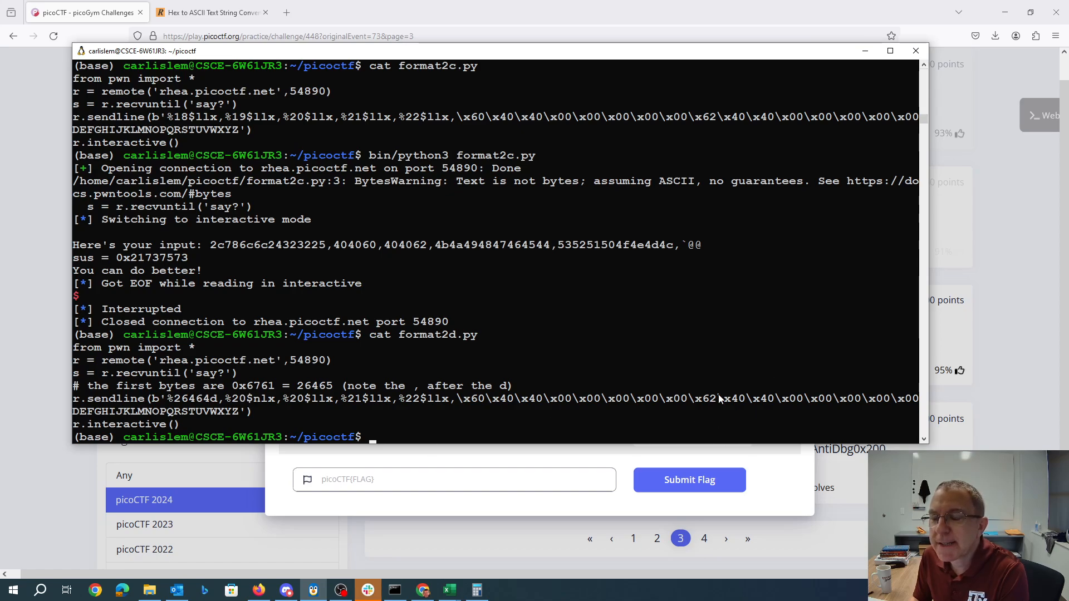
mouse_move(759, 404)
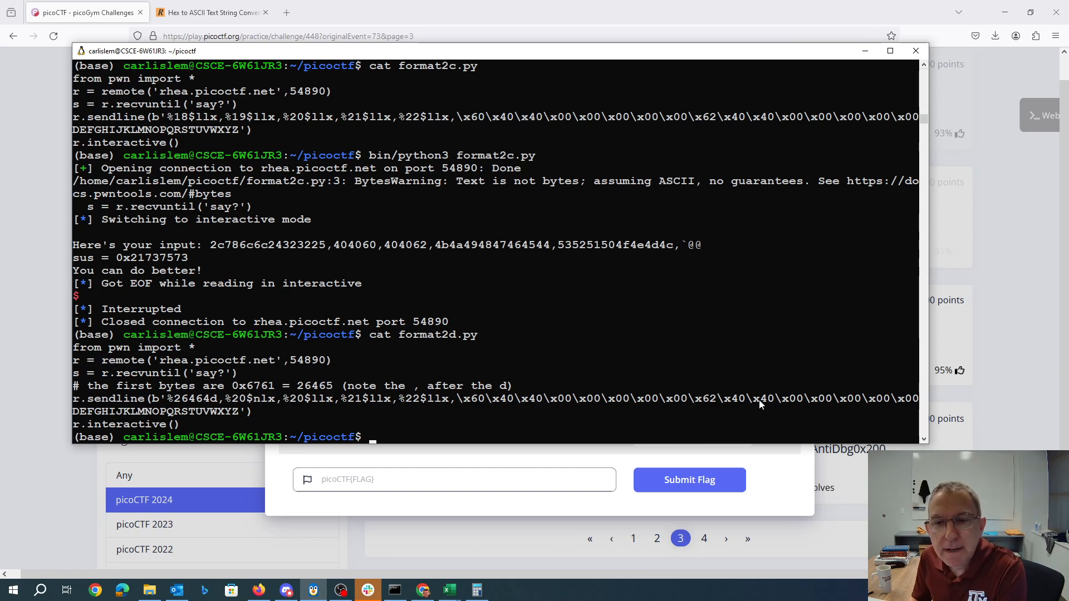
mouse_move(570, 401)
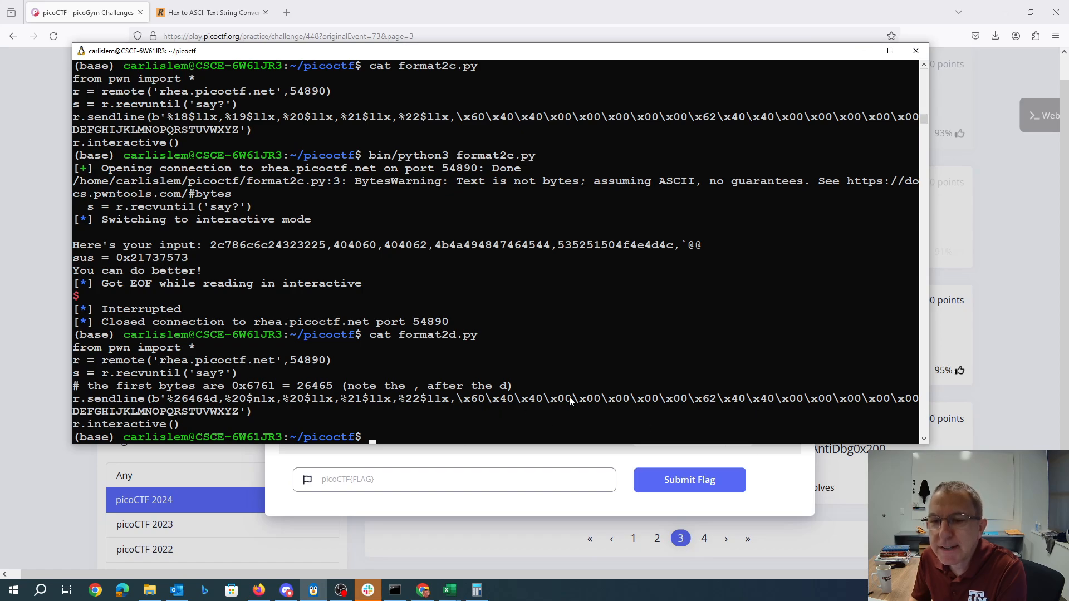
mouse_move(732, 419)
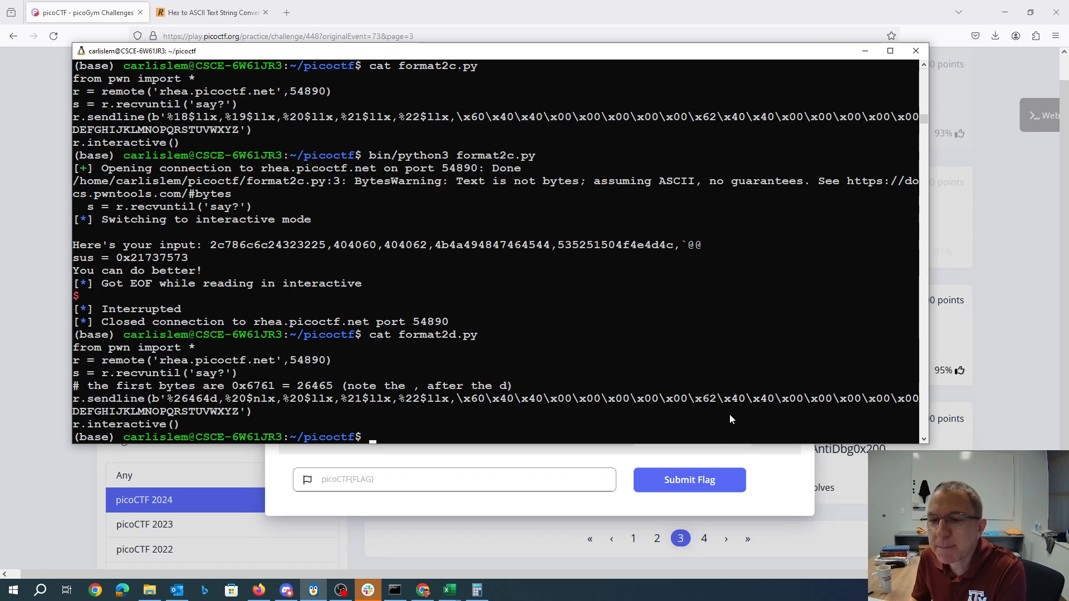
mouse_move(234, 420)
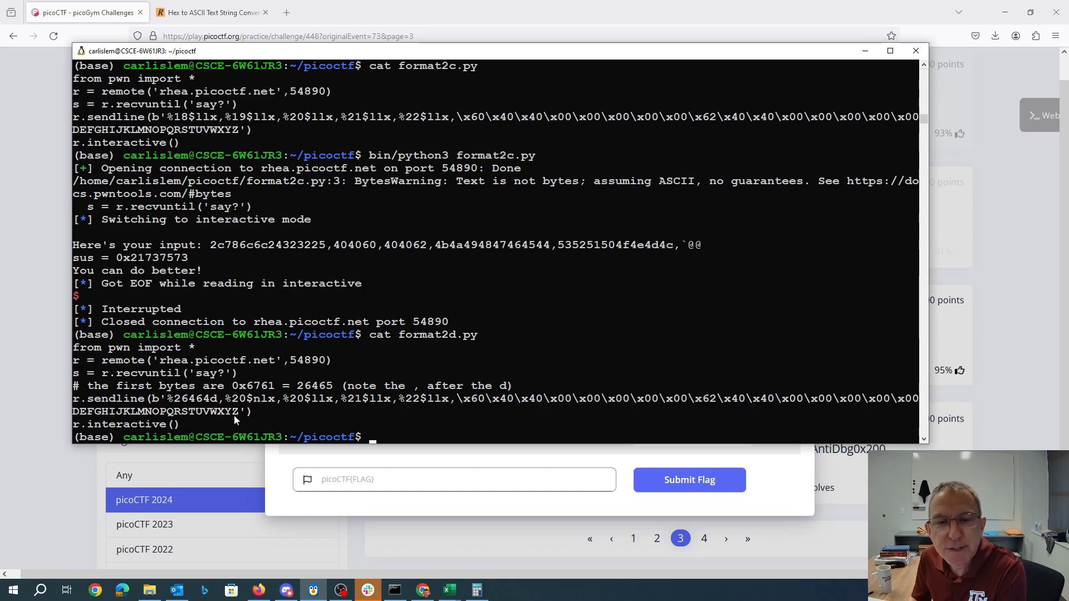
mouse_move(286, 411)
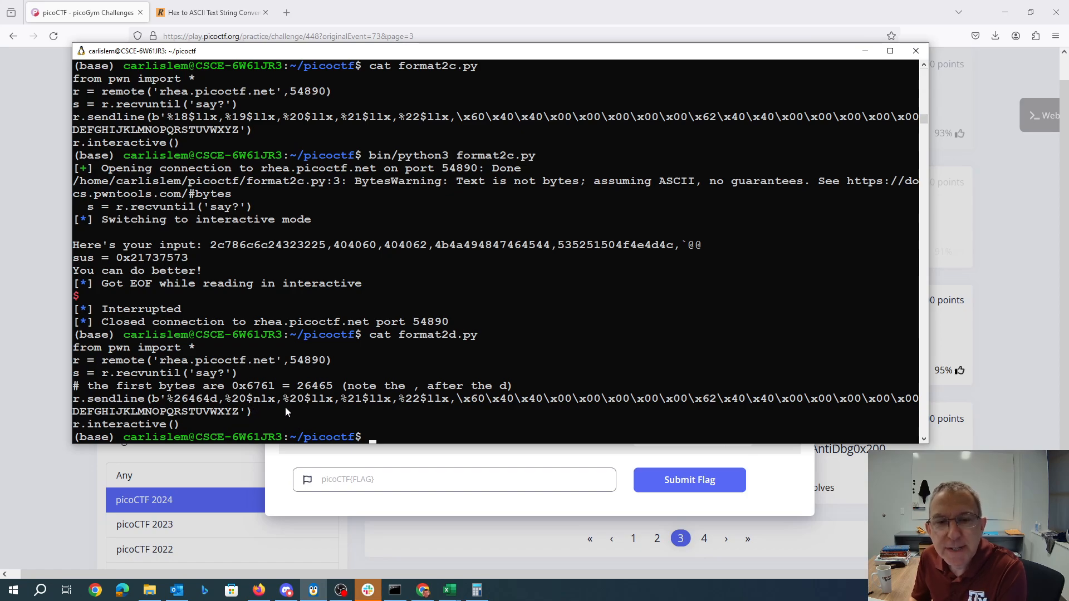
text(vi)
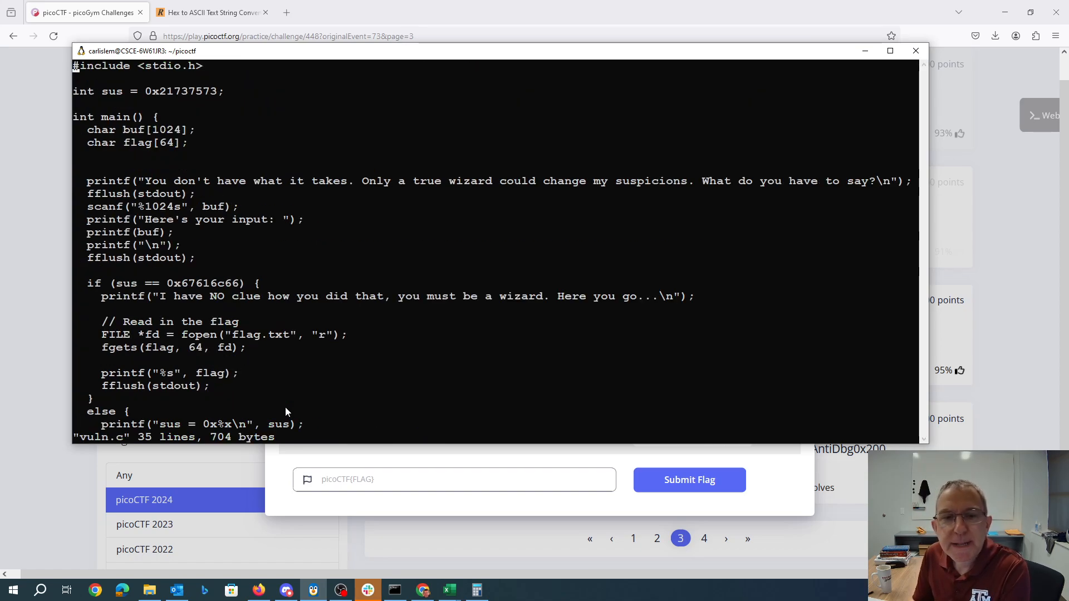
mouse_move(213, 287)
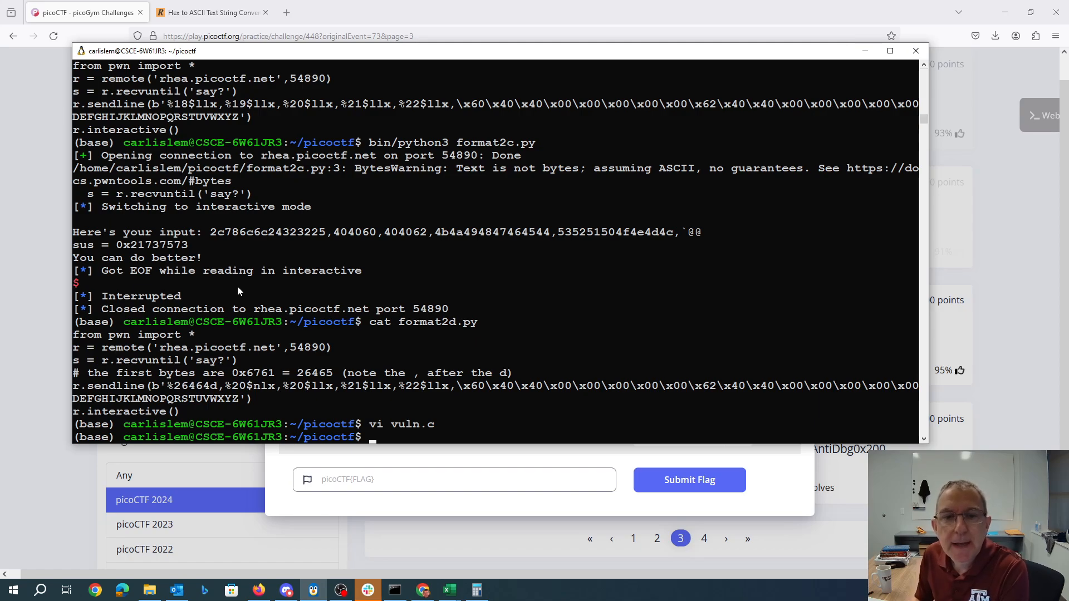
mouse_move(324, 380)
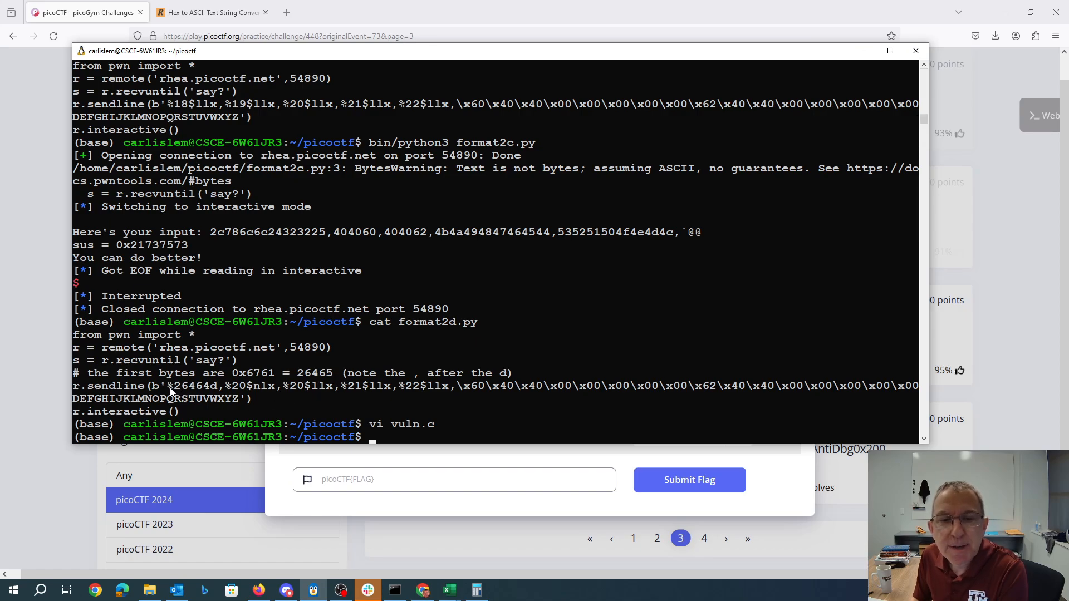
double_click(191, 386)
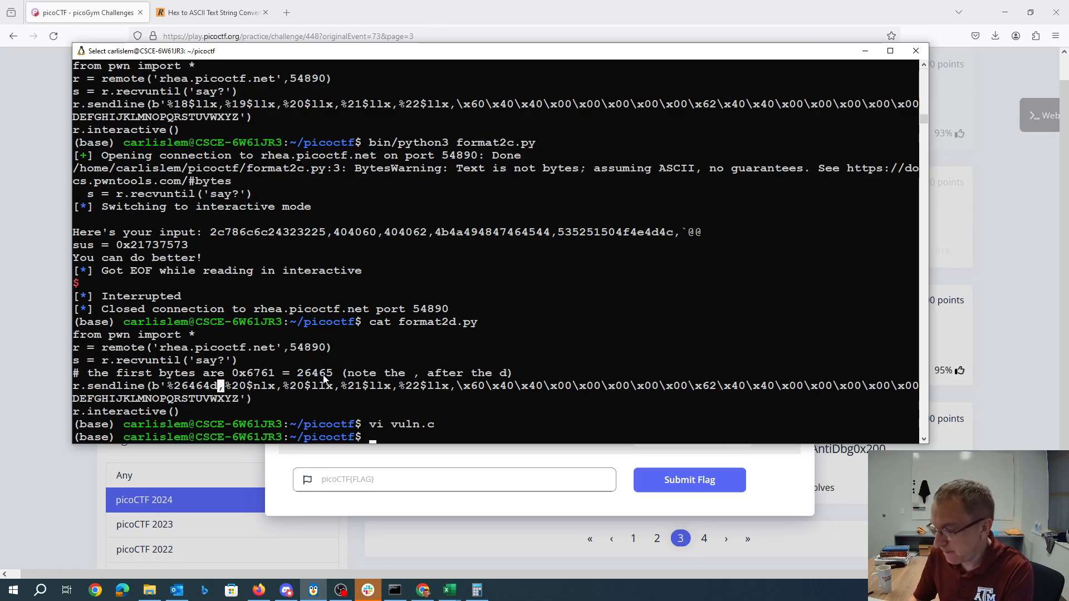
text(bin/py)
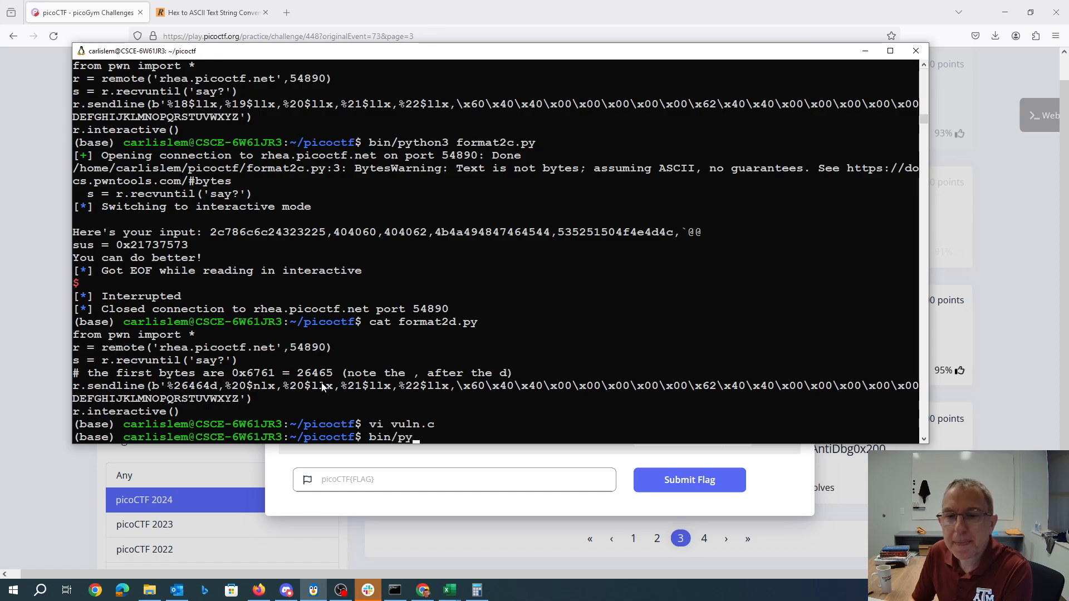
Step: Run format2d.py with python3, turning sus into 0x67617573
text(thon3 format2d.p)
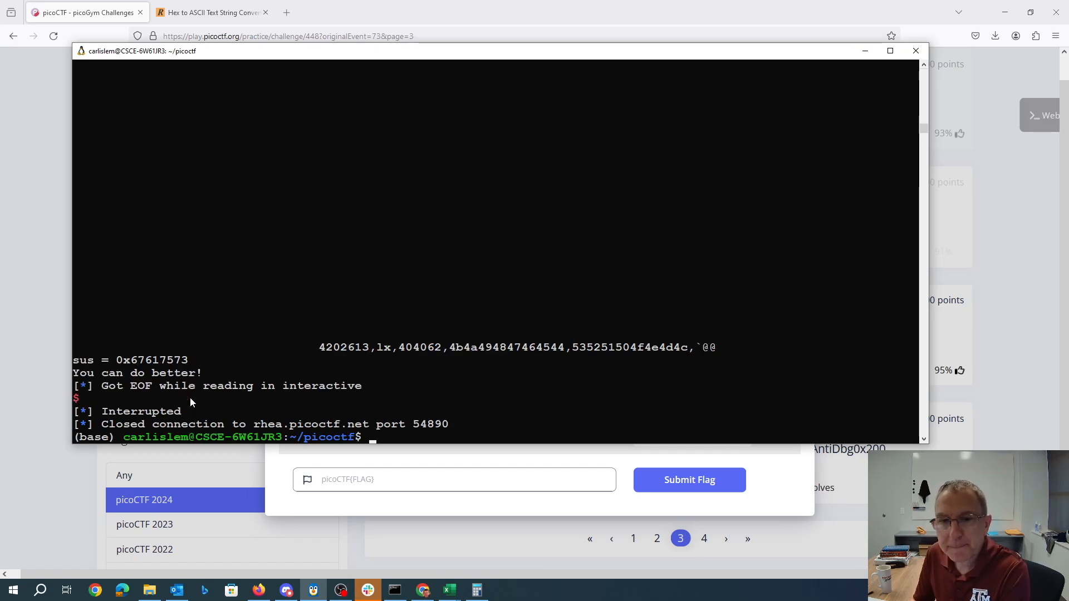
Step: Display format2d.py again, then format2e.py with its %hn%1281dAAAA%19$hn payload
text(cat format2d.py)
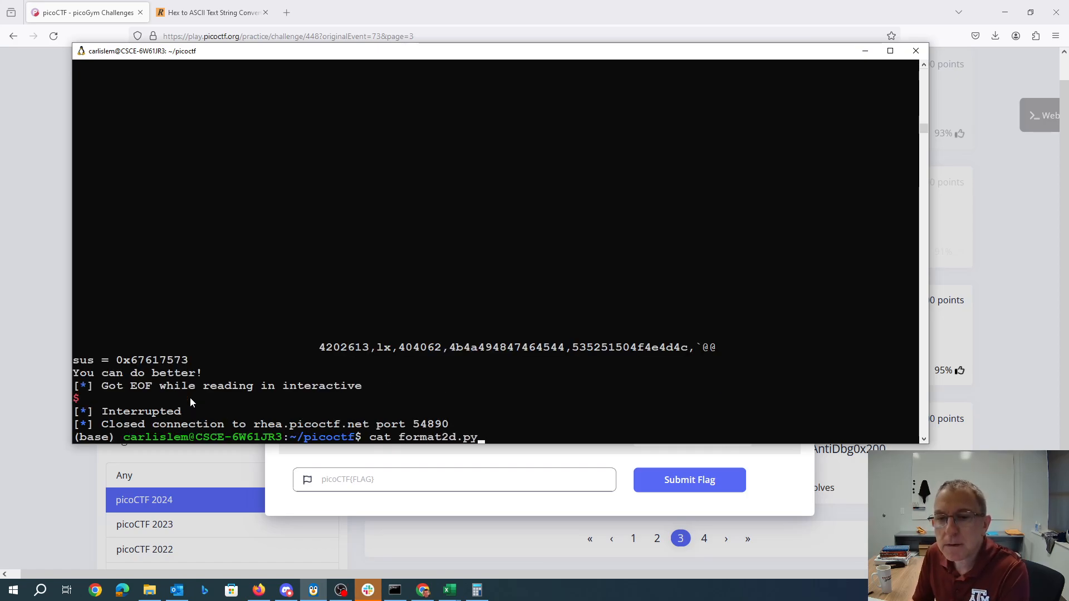
key(Return)
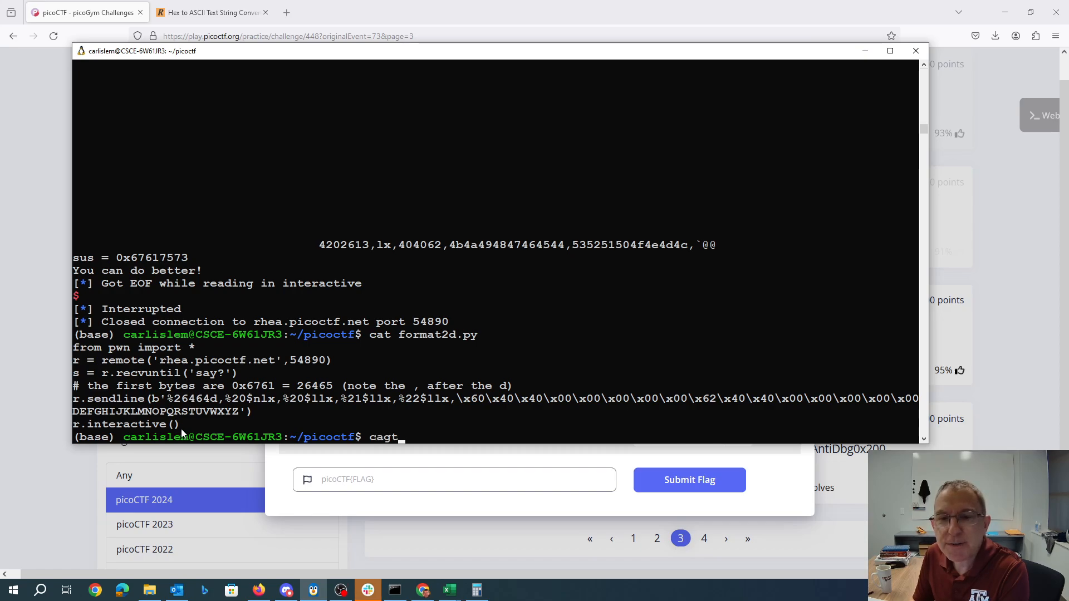
text(cat forma)
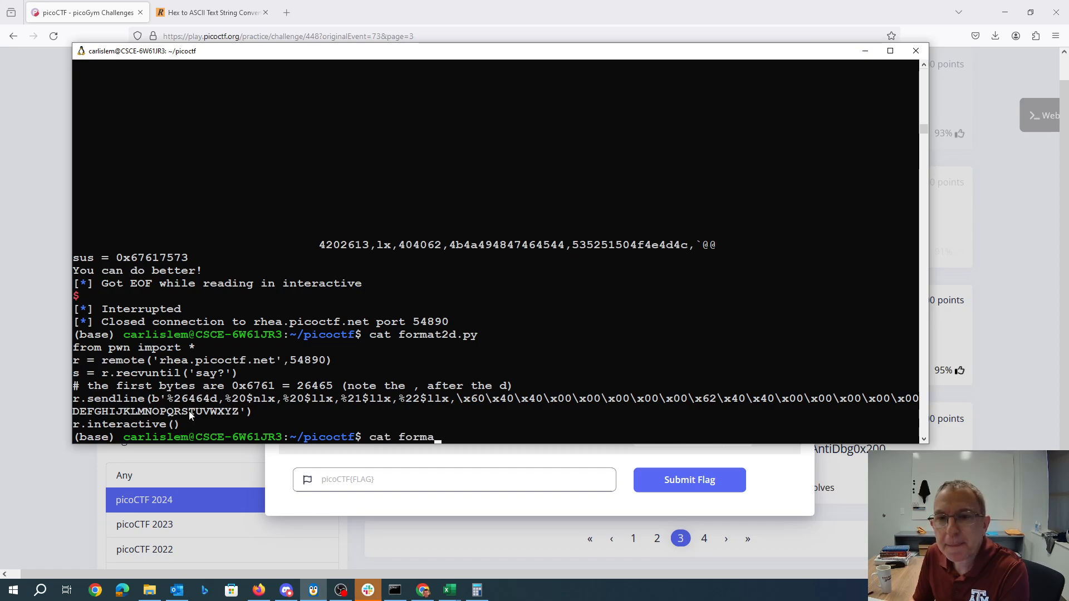
key(Return)
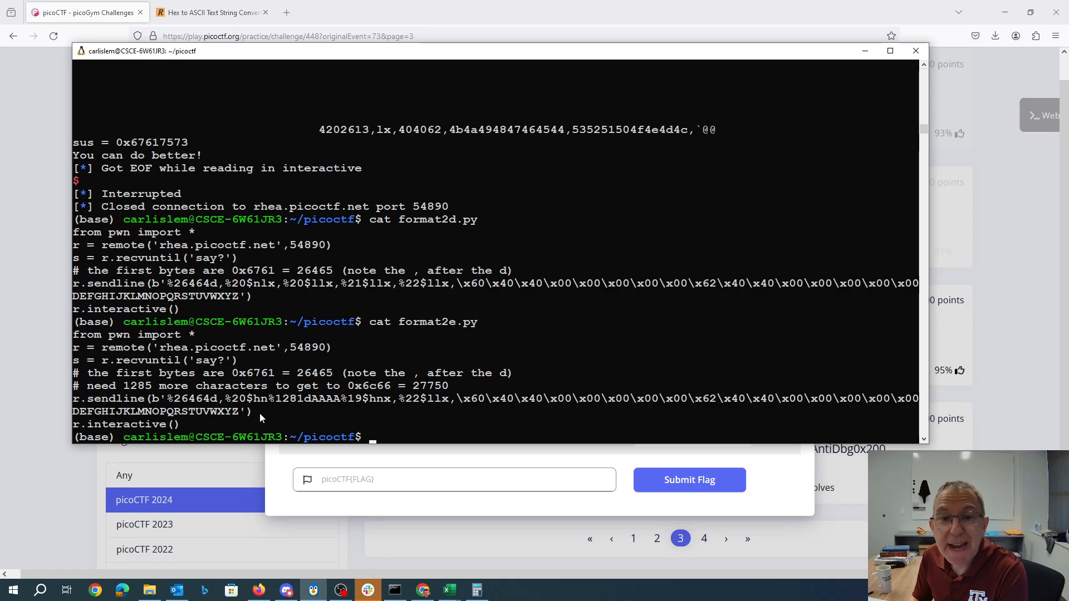
mouse_move(258, 286)
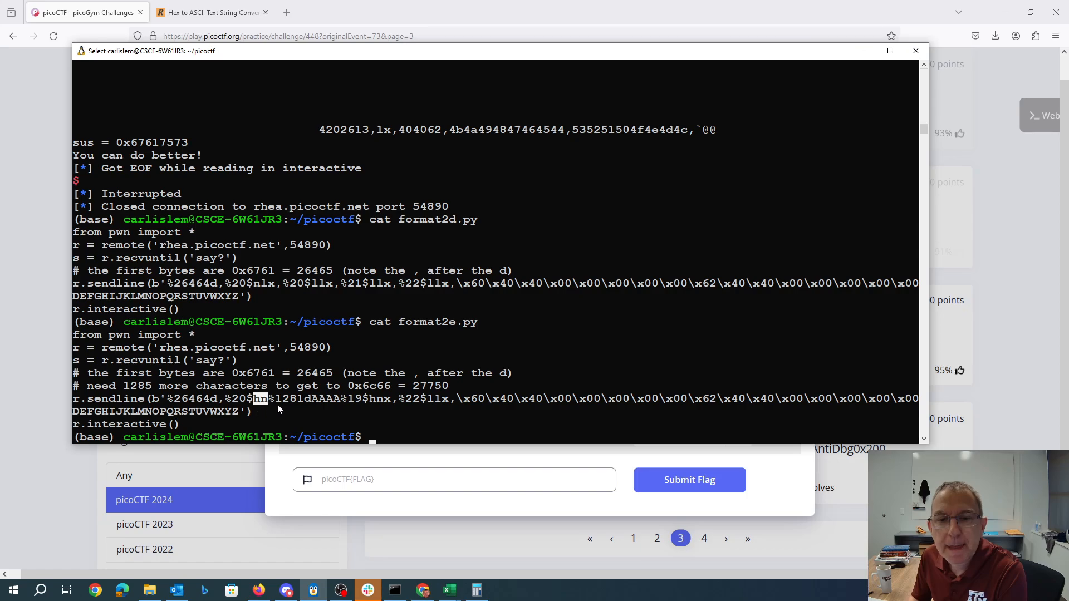
mouse_move(382, 389)
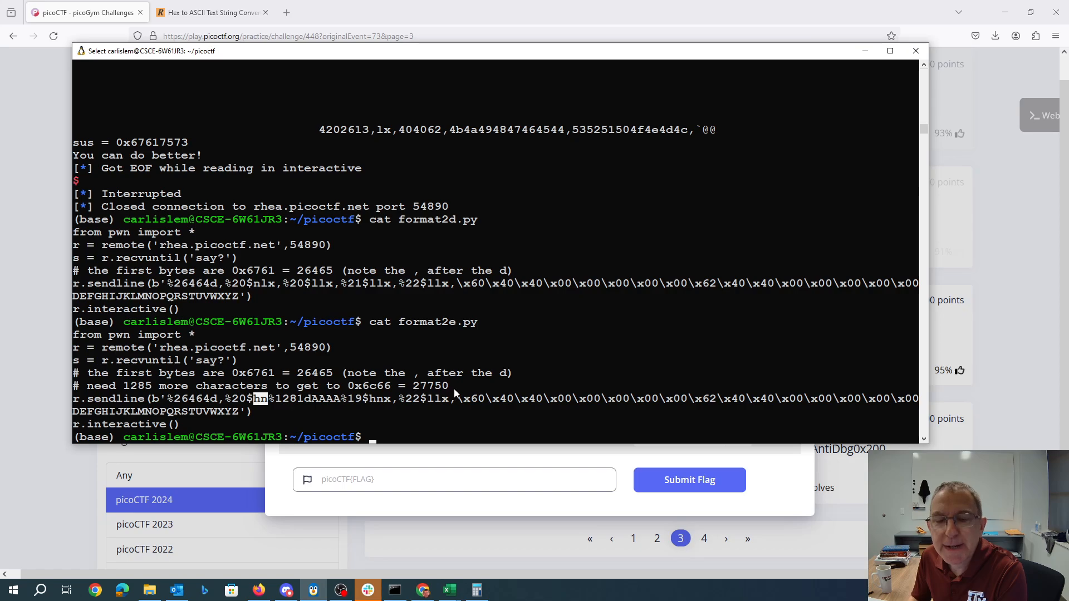
mouse_move(266, 416)
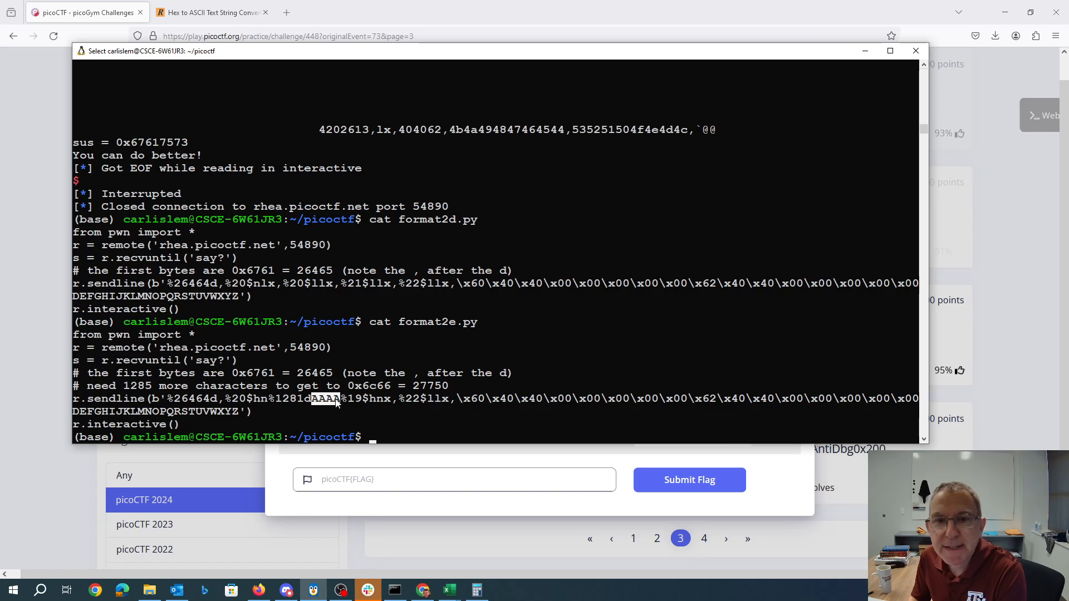
mouse_move(363, 398)
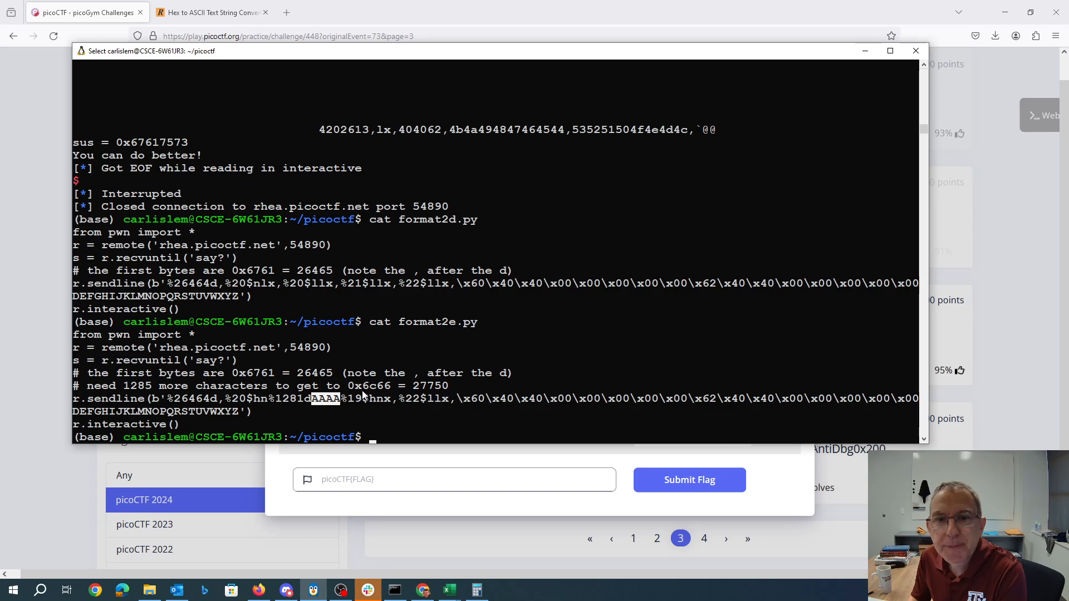
mouse_move(763, 378)
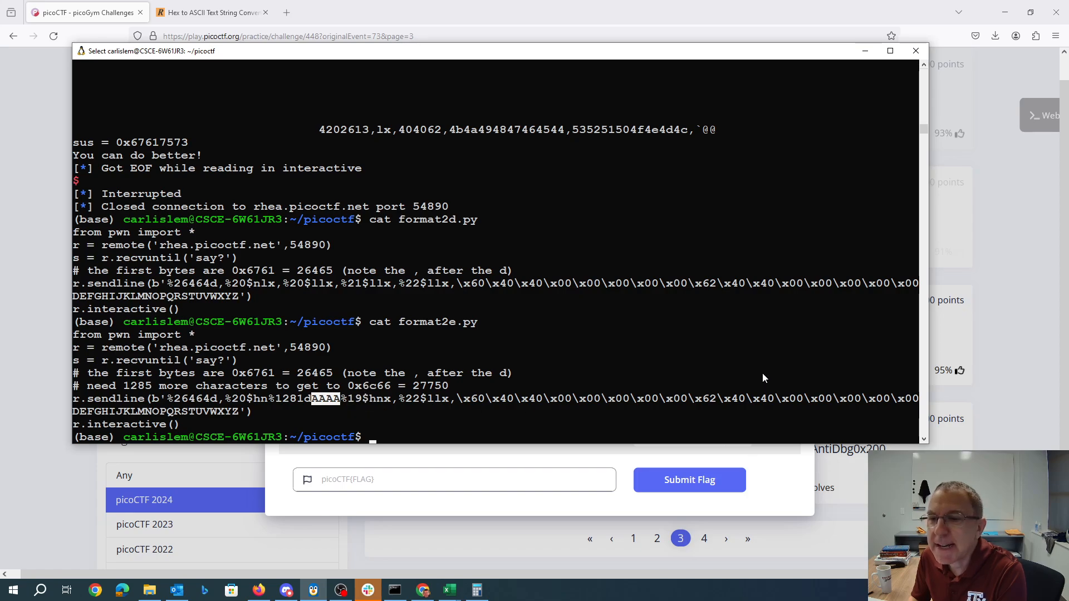
mouse_move(506, 432)
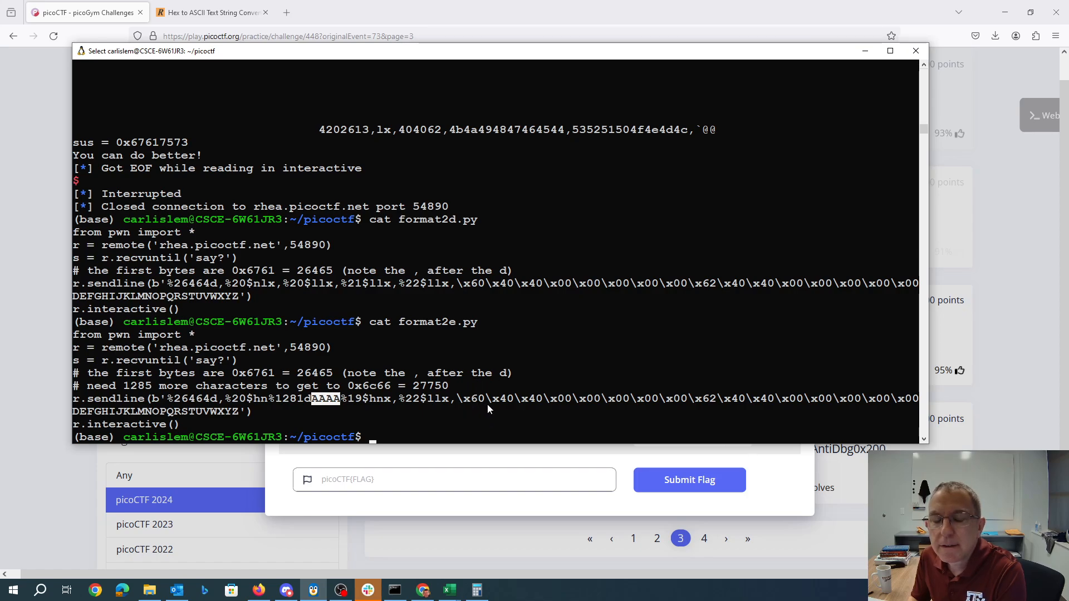
mouse_move(508, 401)
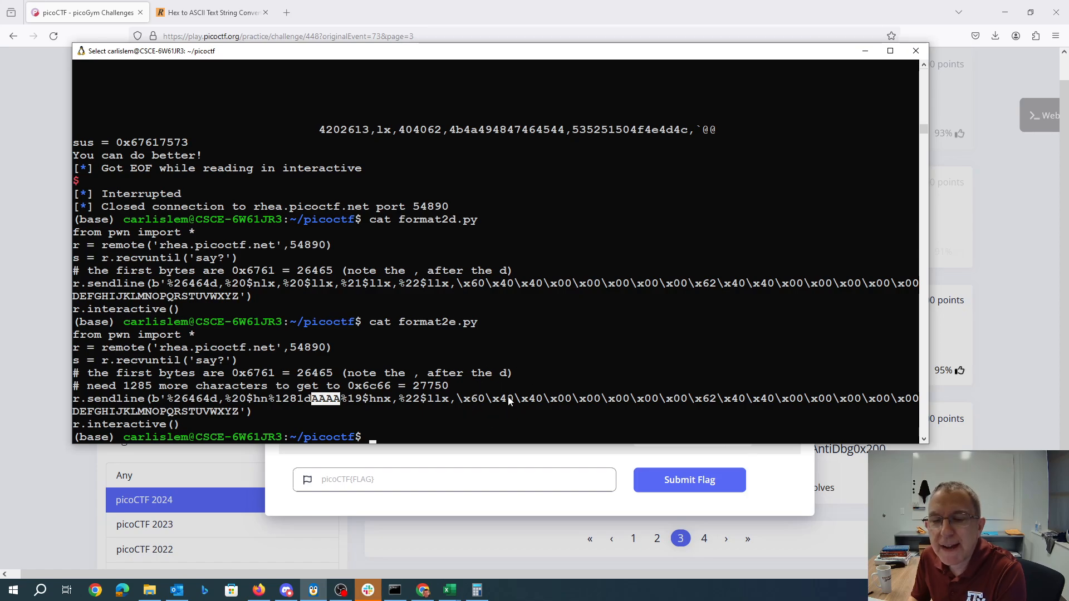
mouse_move(340, 436)
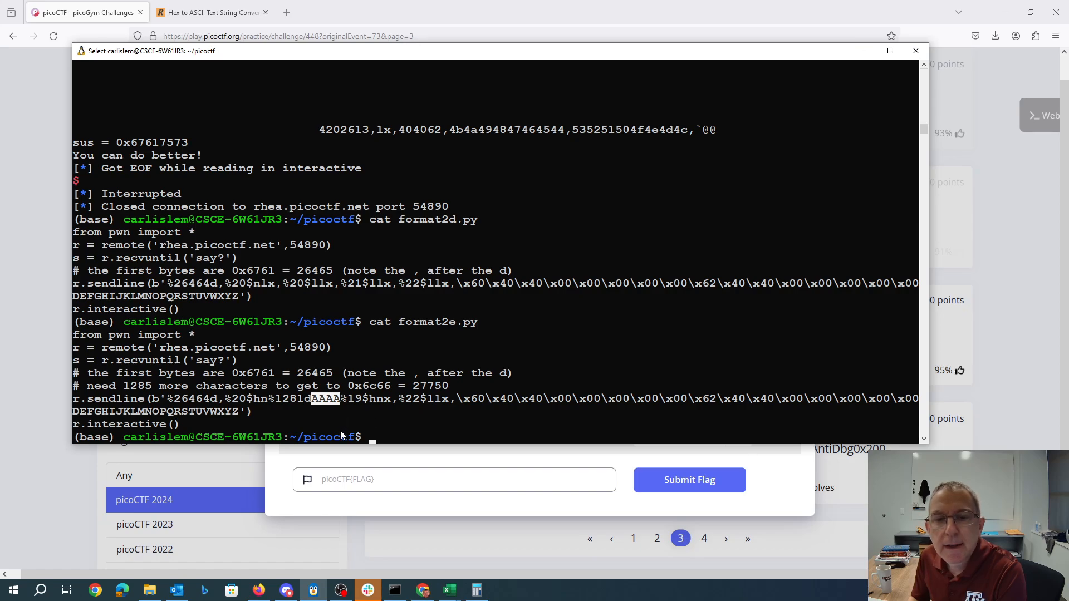
mouse_move(321, 418)
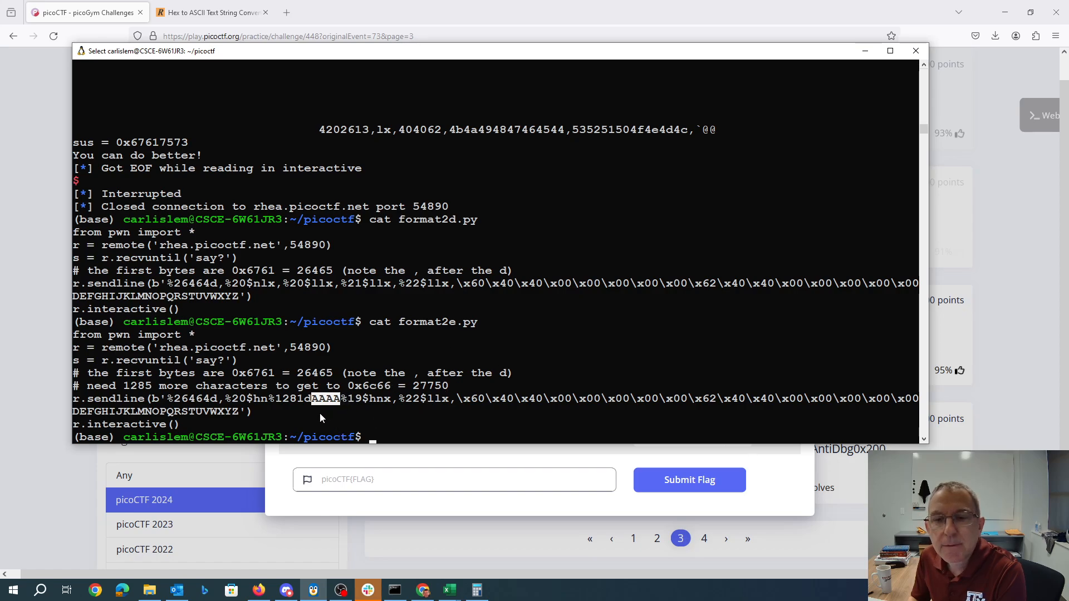
mouse_move(479, 367)
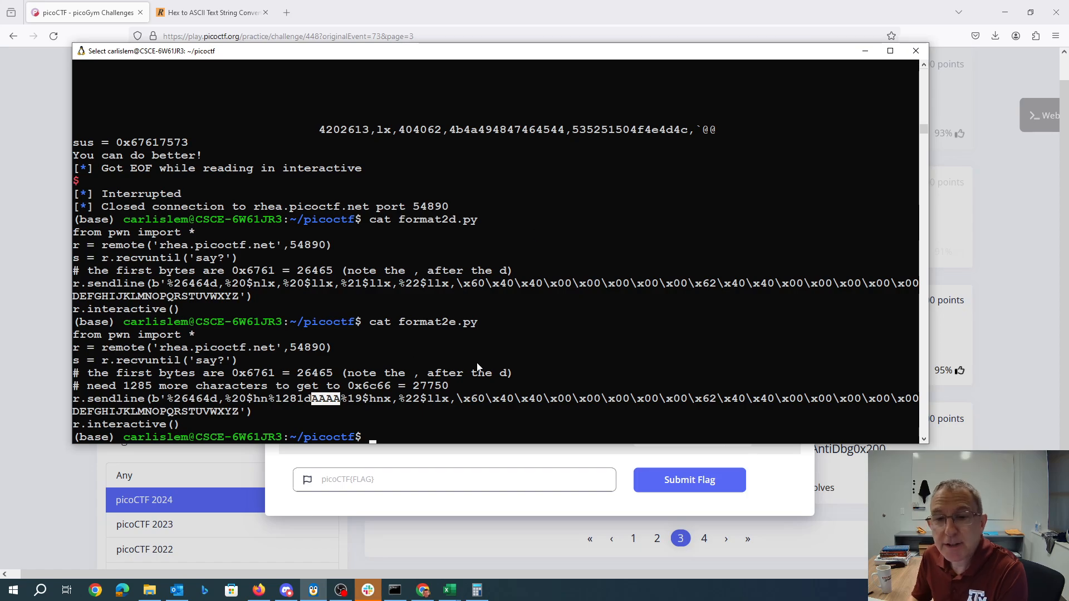
Step: Run format2e.py with python3 to print picoCTF{f0rm47_57r?_f0rm47_m3m_d42f4d8d}
text(bin/p)
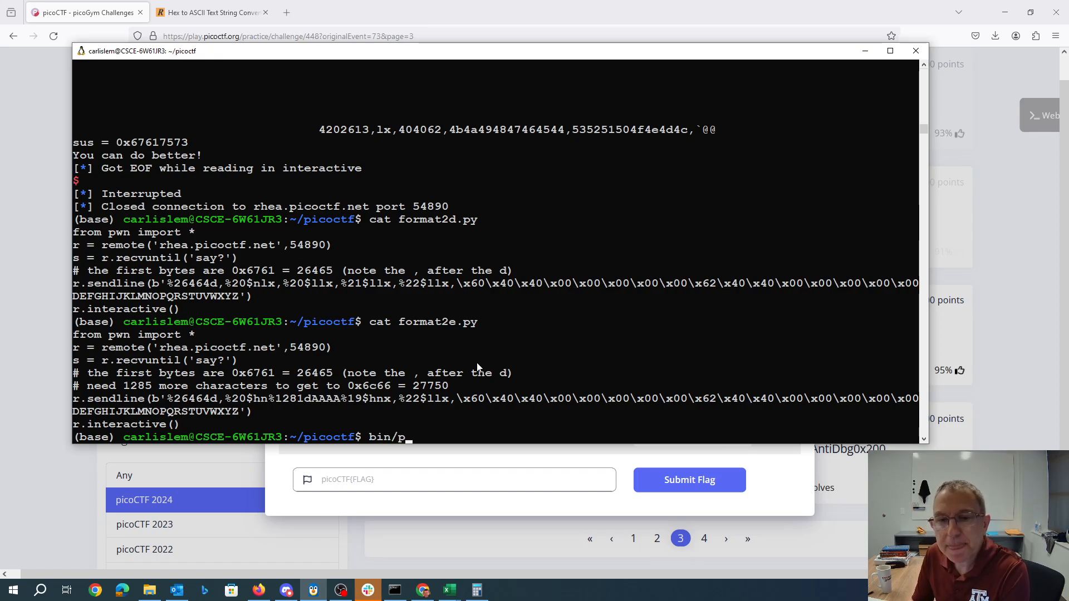
text(ython3 forma)
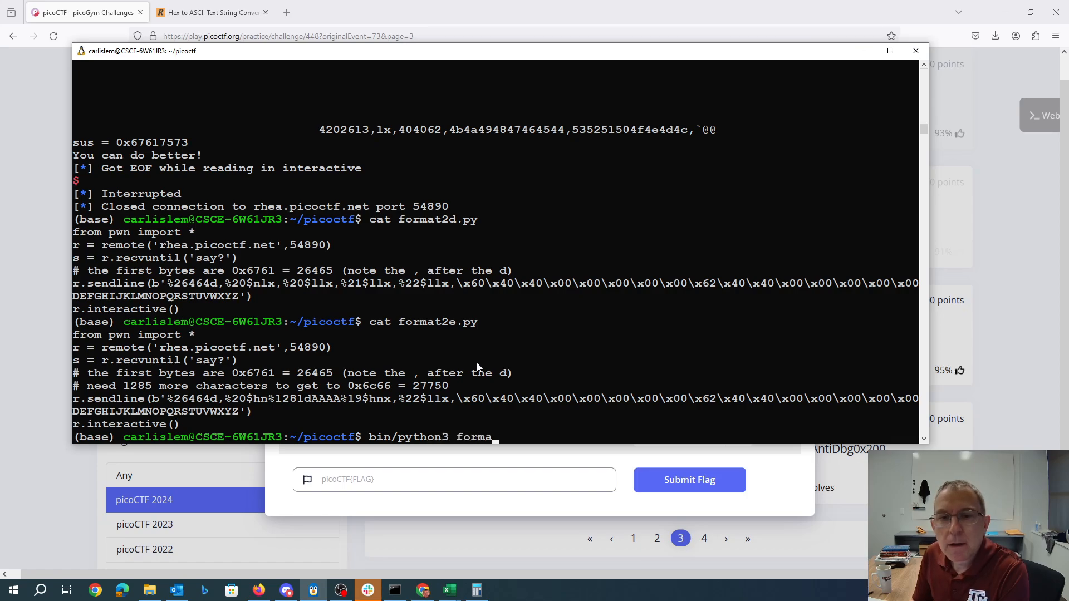
key(Return)
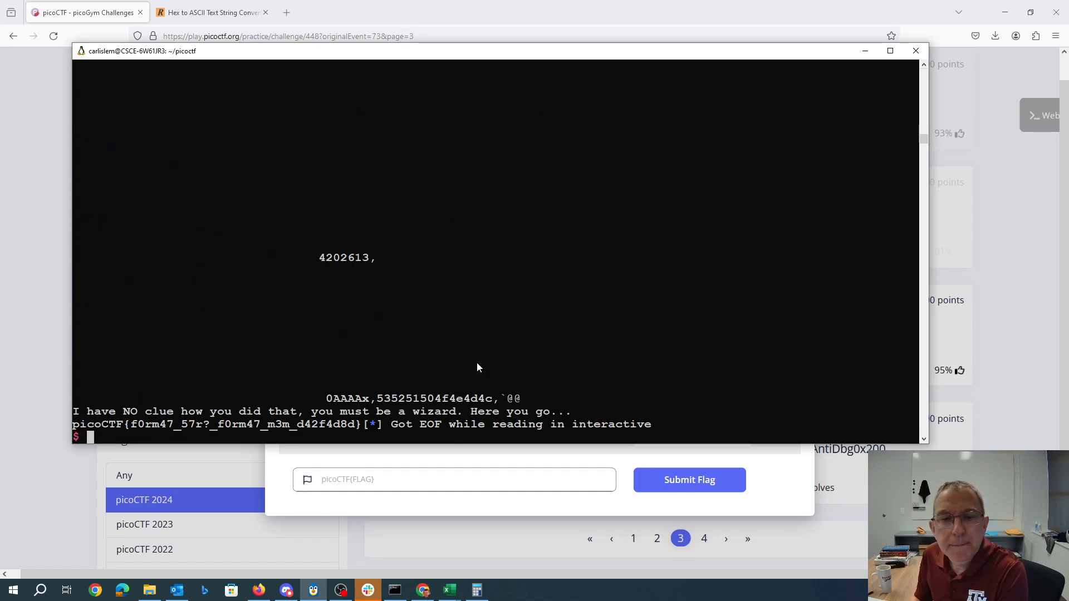